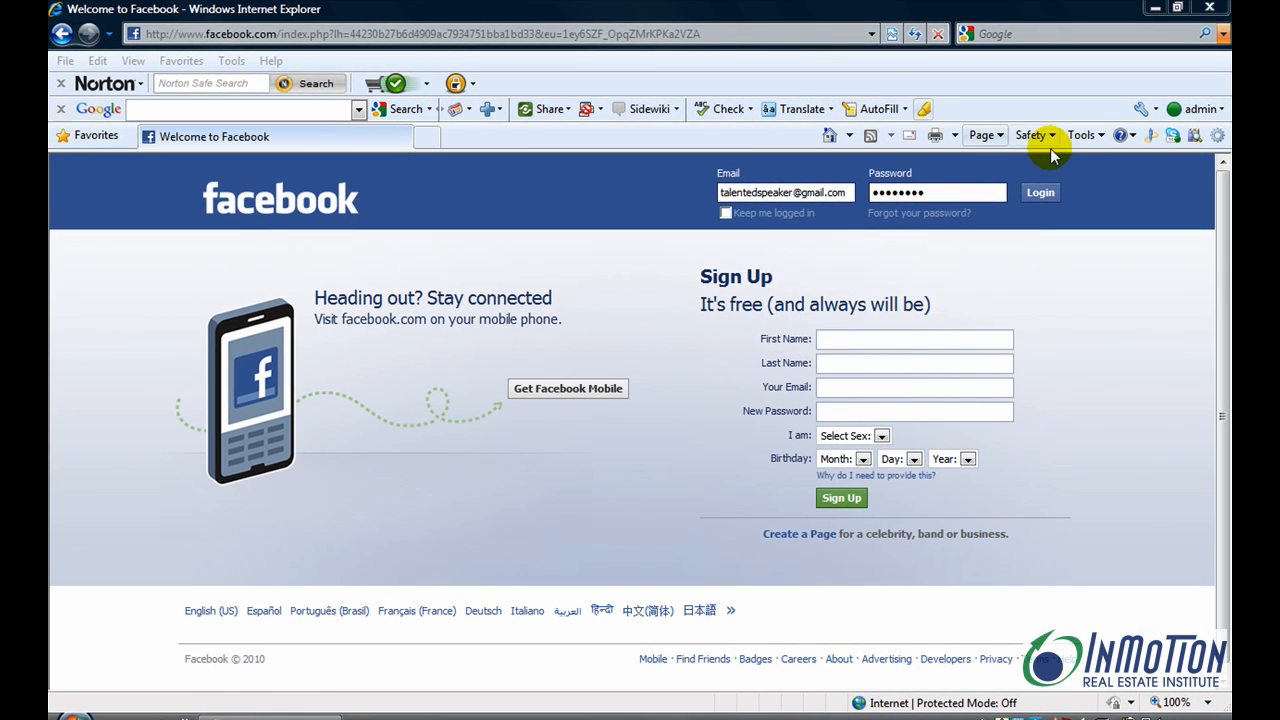
- Log in with the entered email and password to reach the News Feed
left_click(1040, 192)
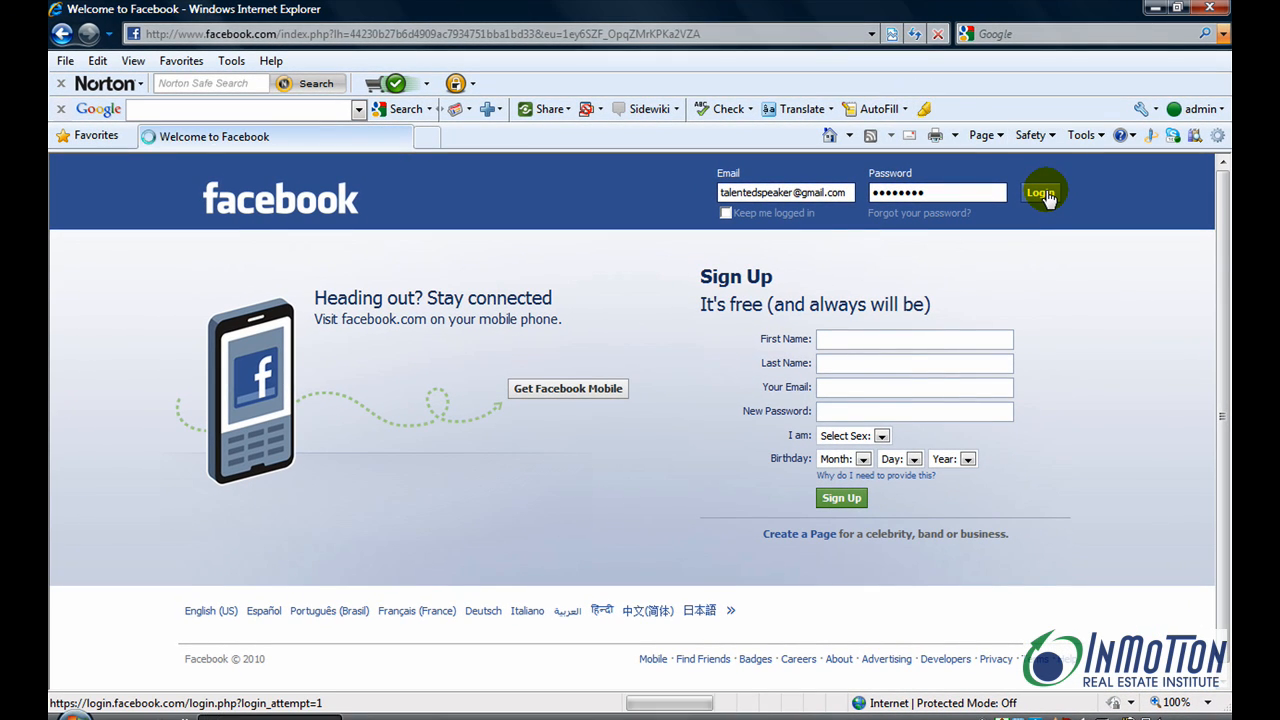
left_click(1042, 192)
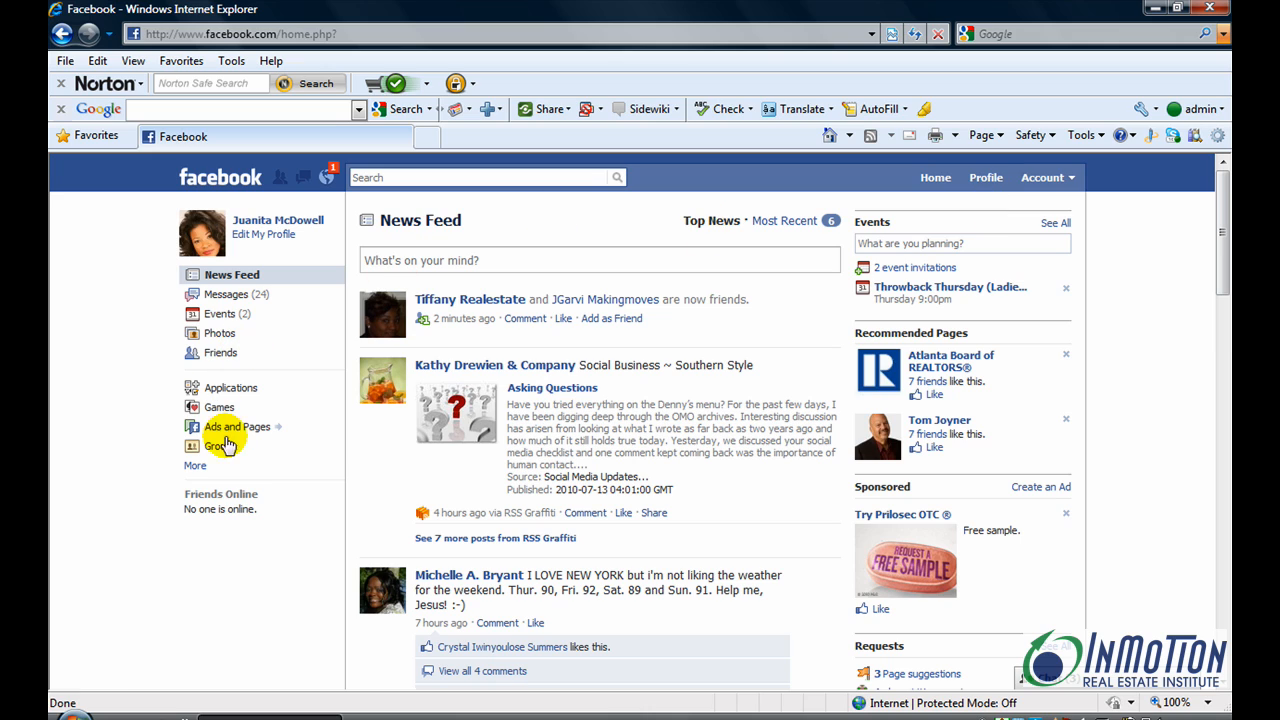
mouse_move(280, 446)
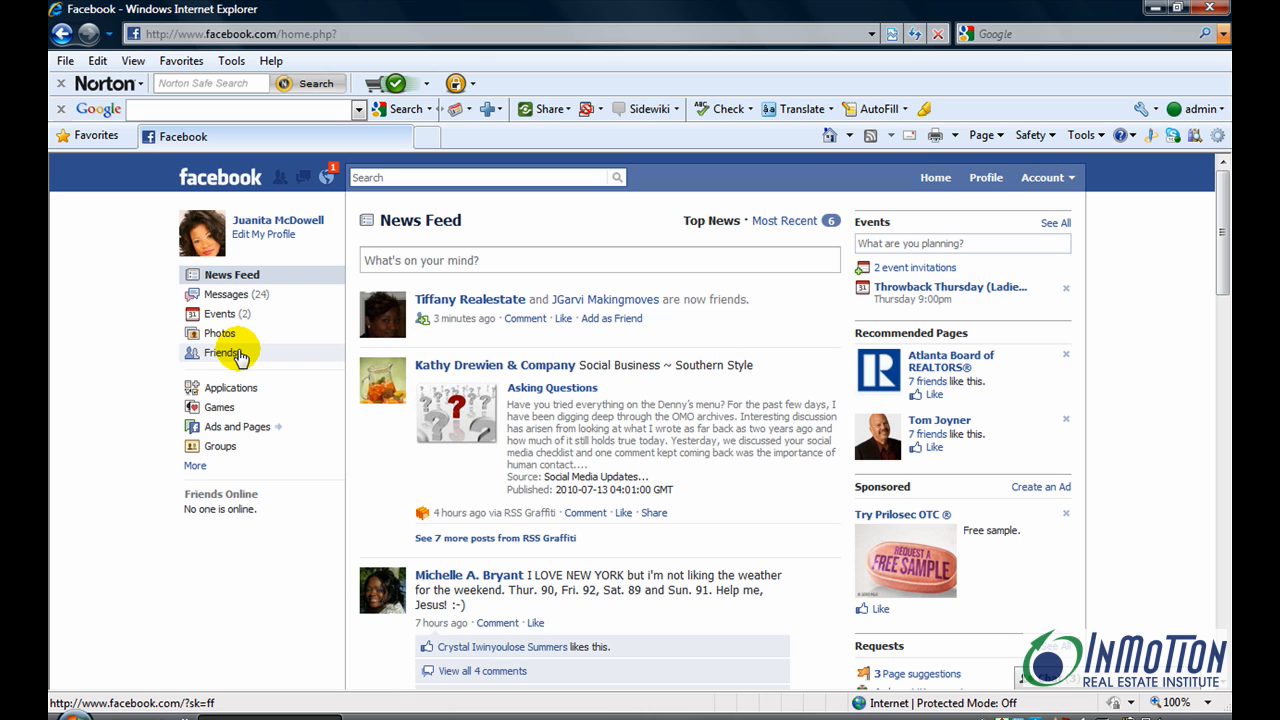
- Go to the Friends page and begin creating a new friend list
left_click(220, 352)
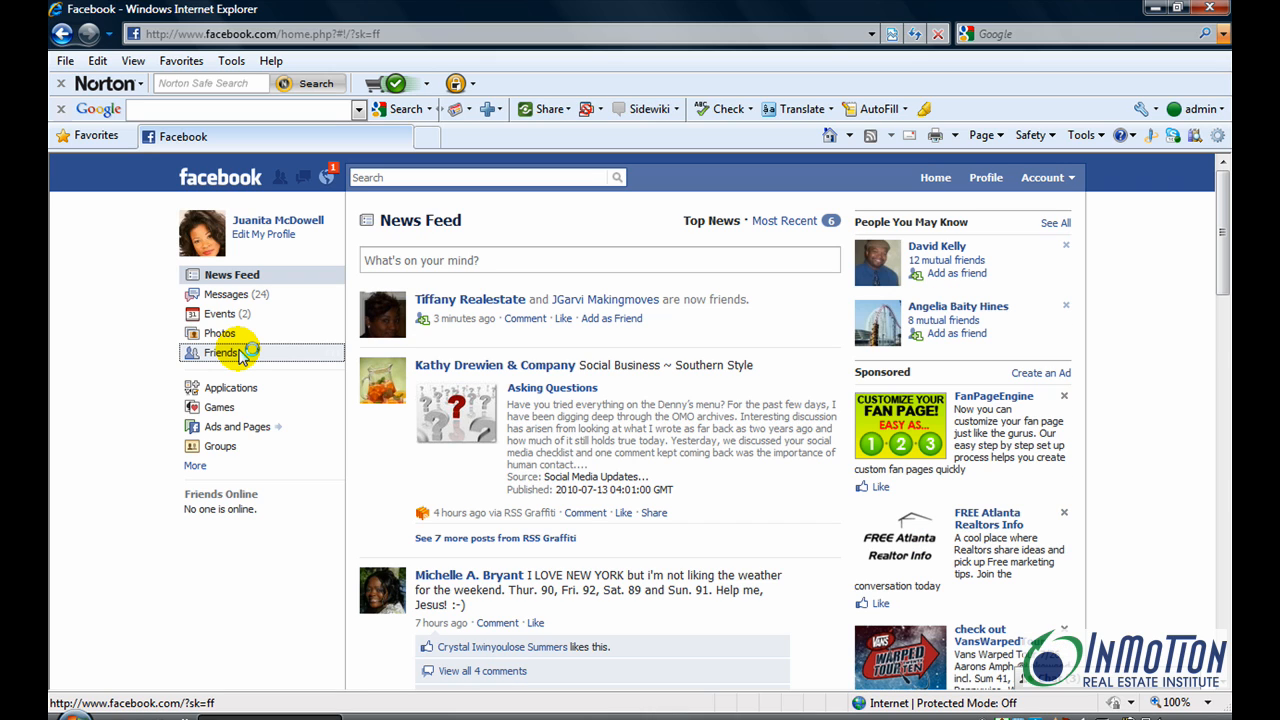
left_click(220, 352)
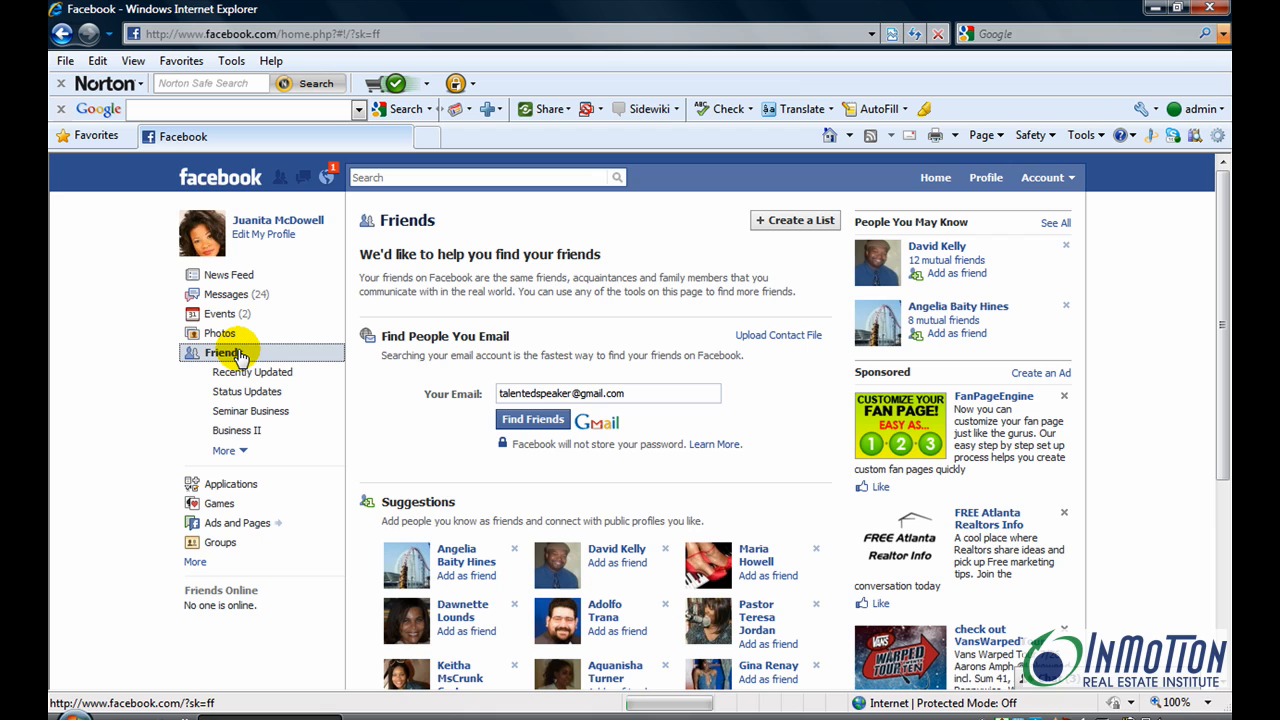
mouse_move(756, 244)
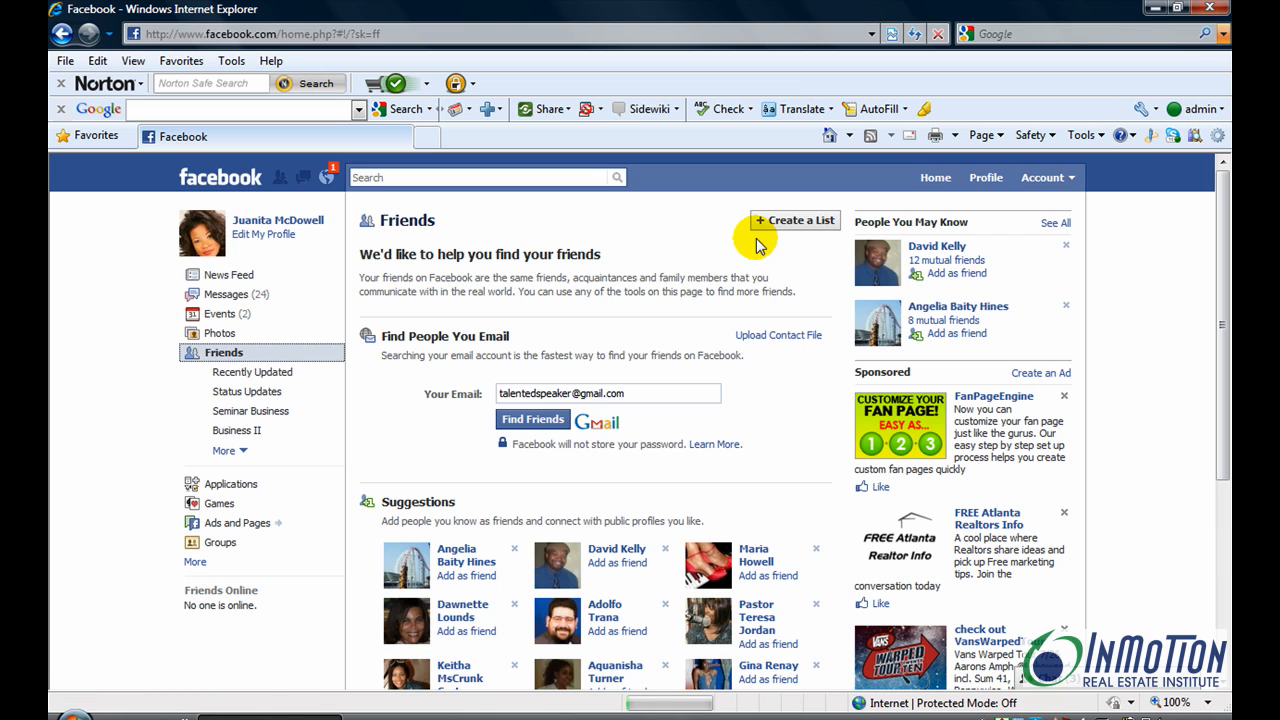
left_click(796, 220)
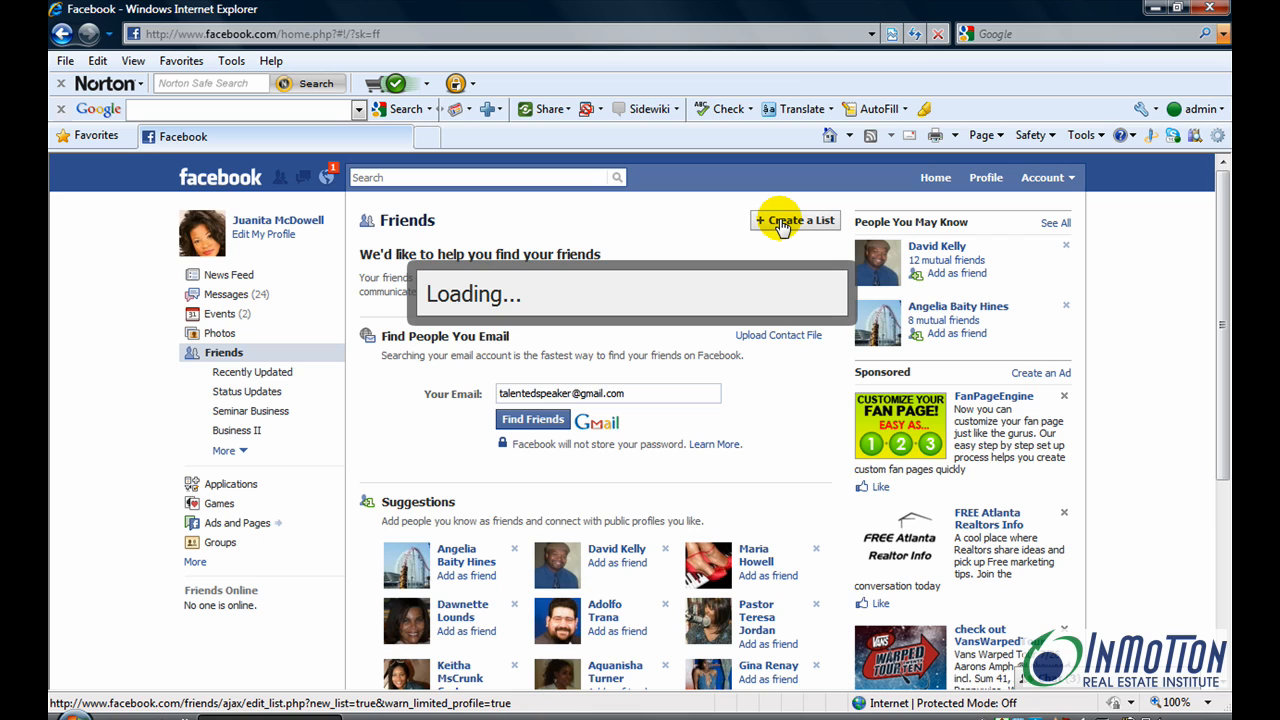
- Name the new friend list 'Workshop Prospects' in the Create New List dialog
left_click(794, 220)
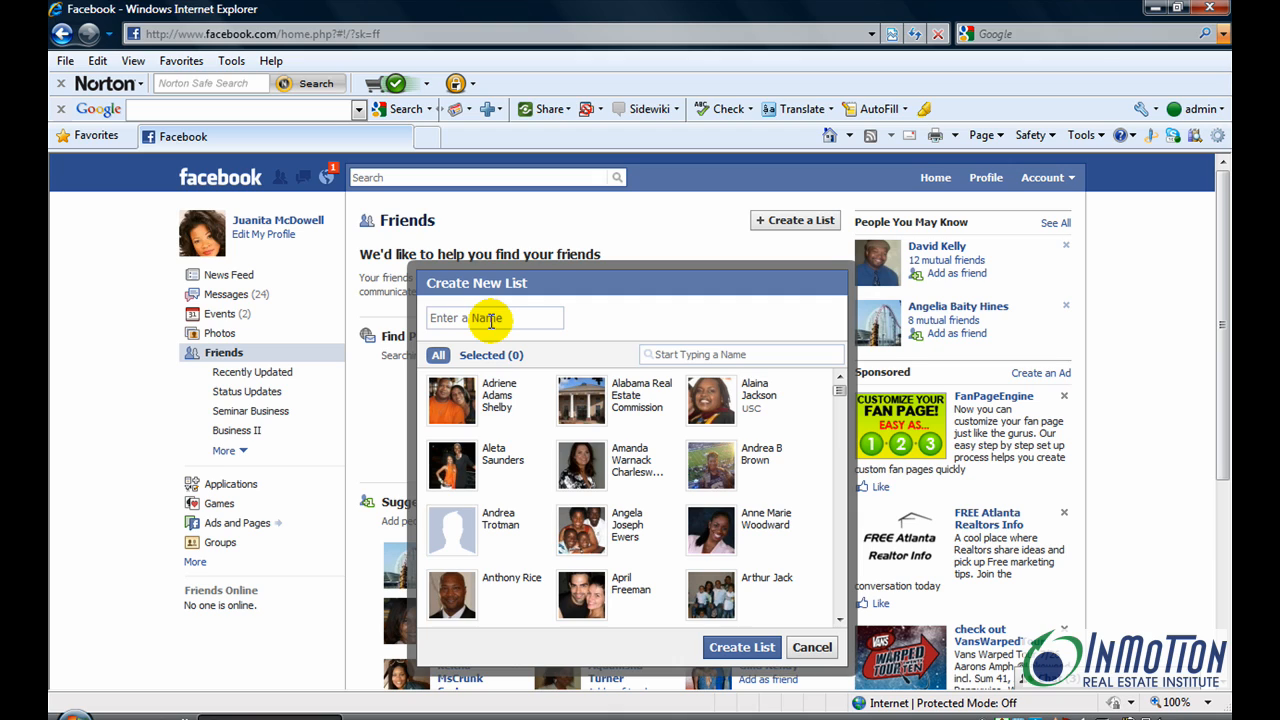
left_click(494, 318)
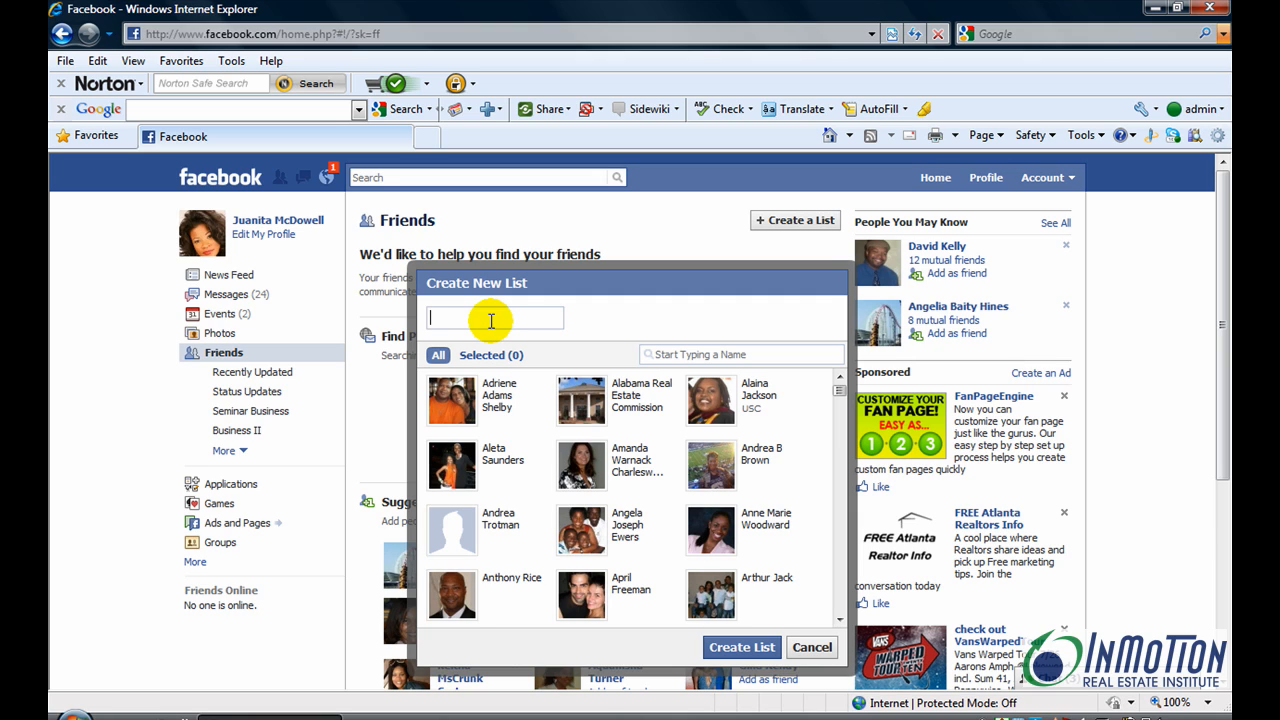
type("Work")
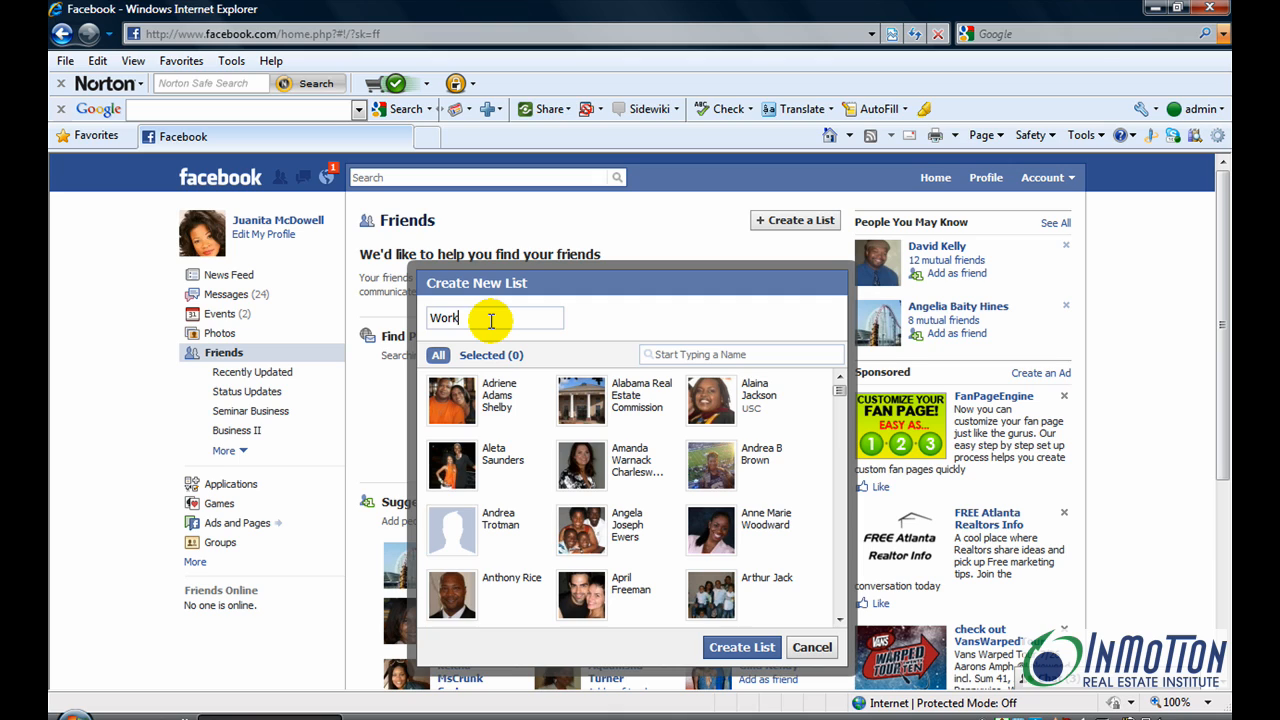
type("sho")
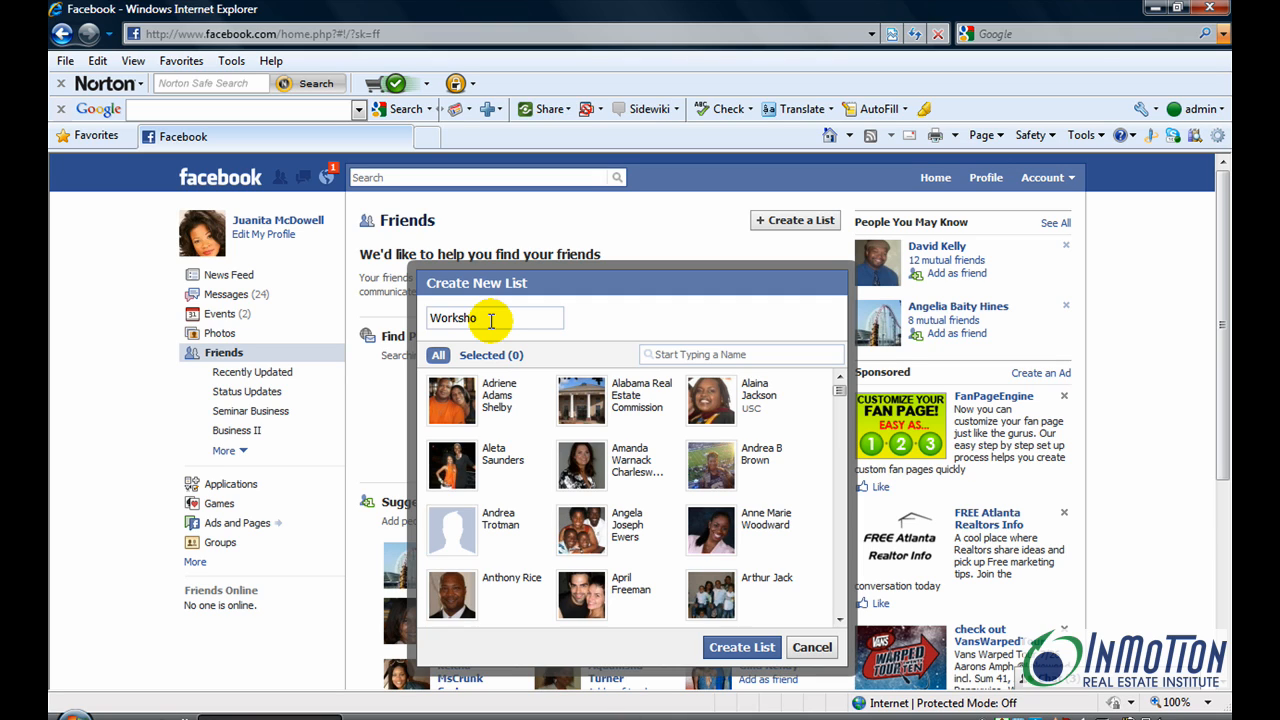
type("p Prospec")
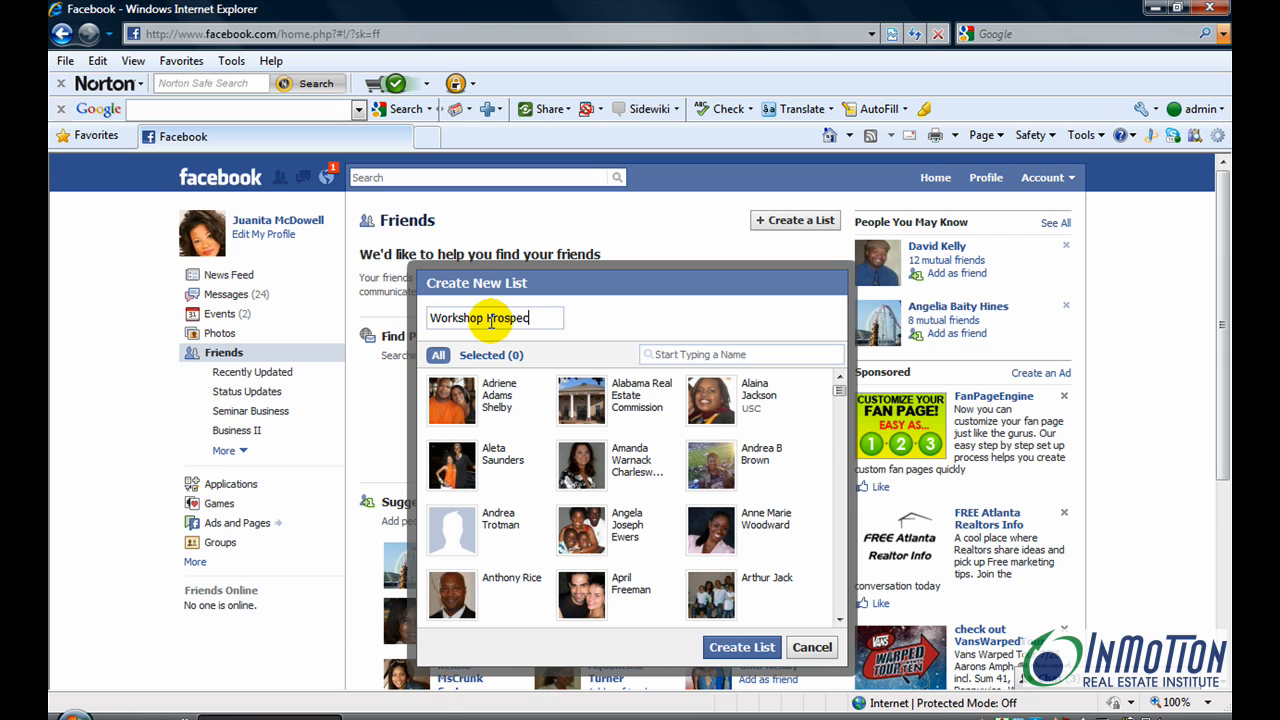
type("s")
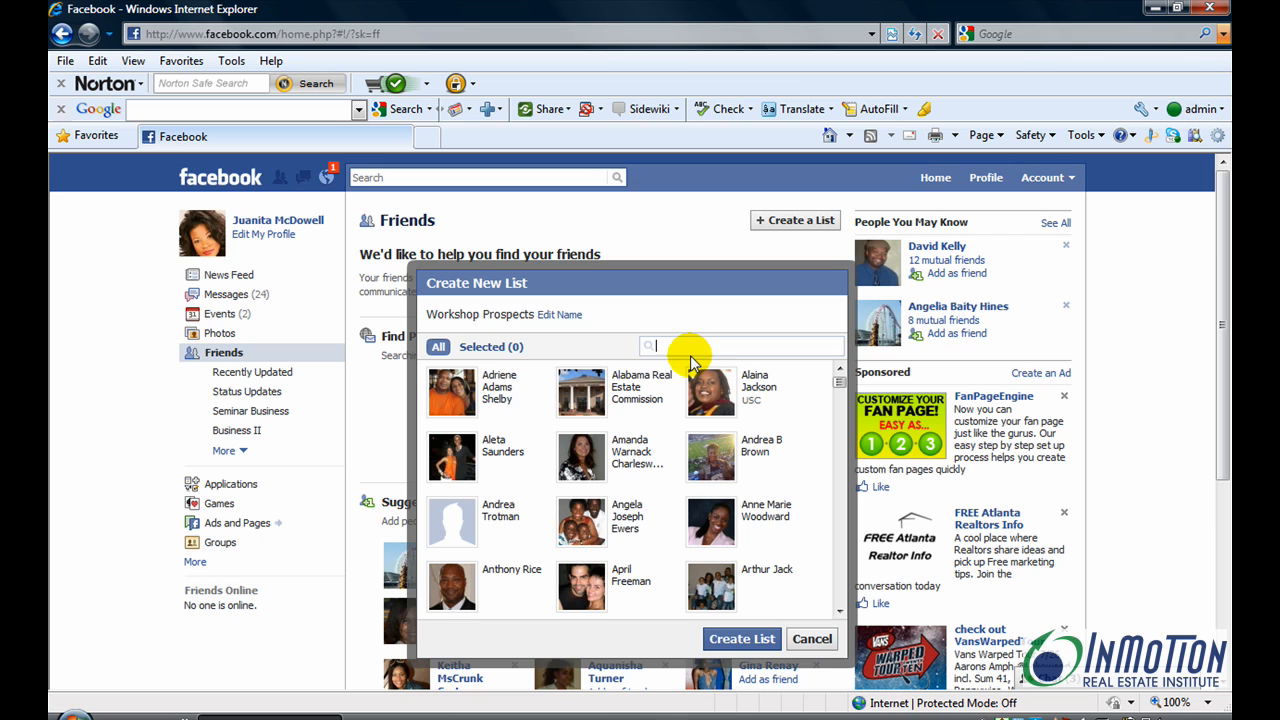
- Filter friends by 'r', select five of them and create the Workshop Prospects list
type("r")
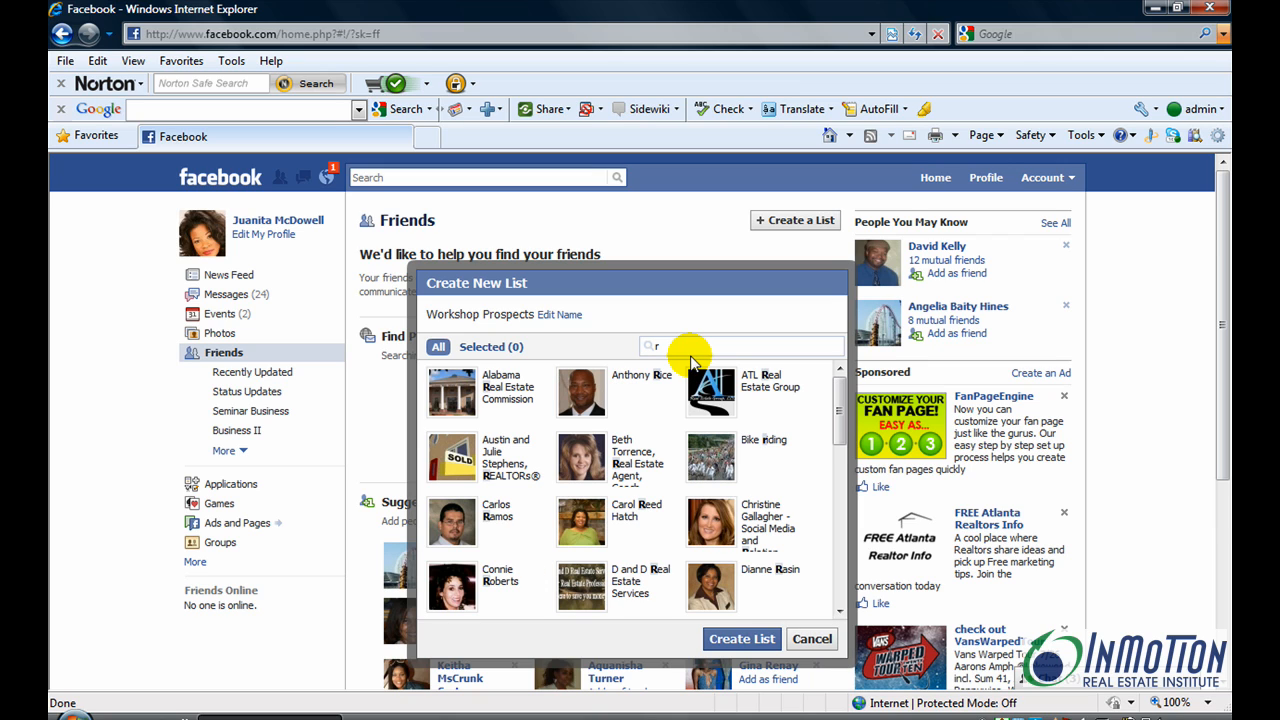
mouse_move(630, 390)
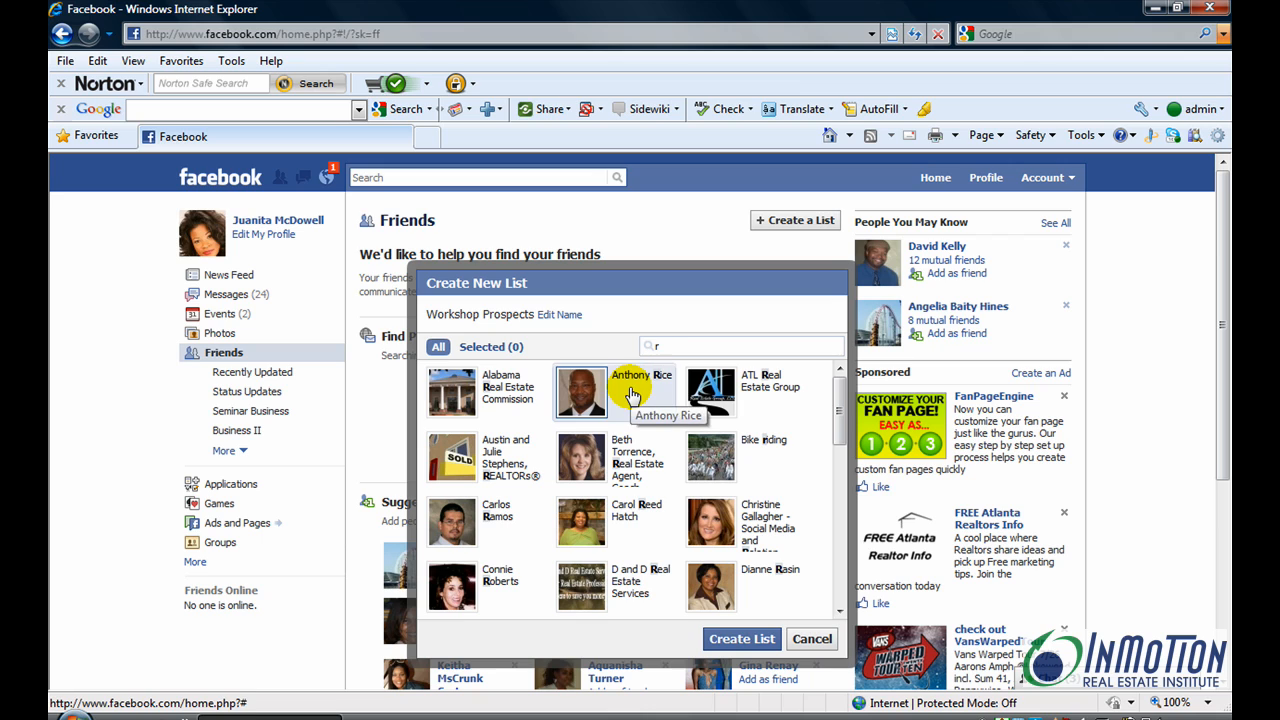
left_click(580, 392)
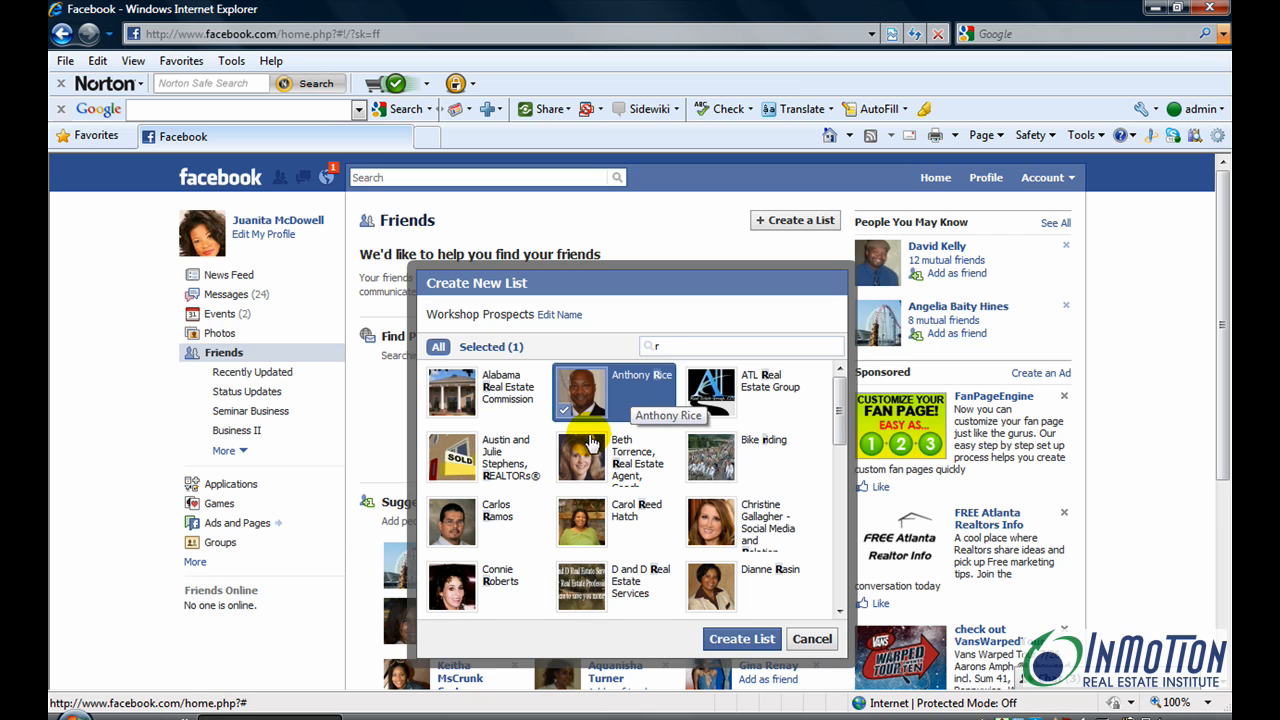
left_click(484, 520)
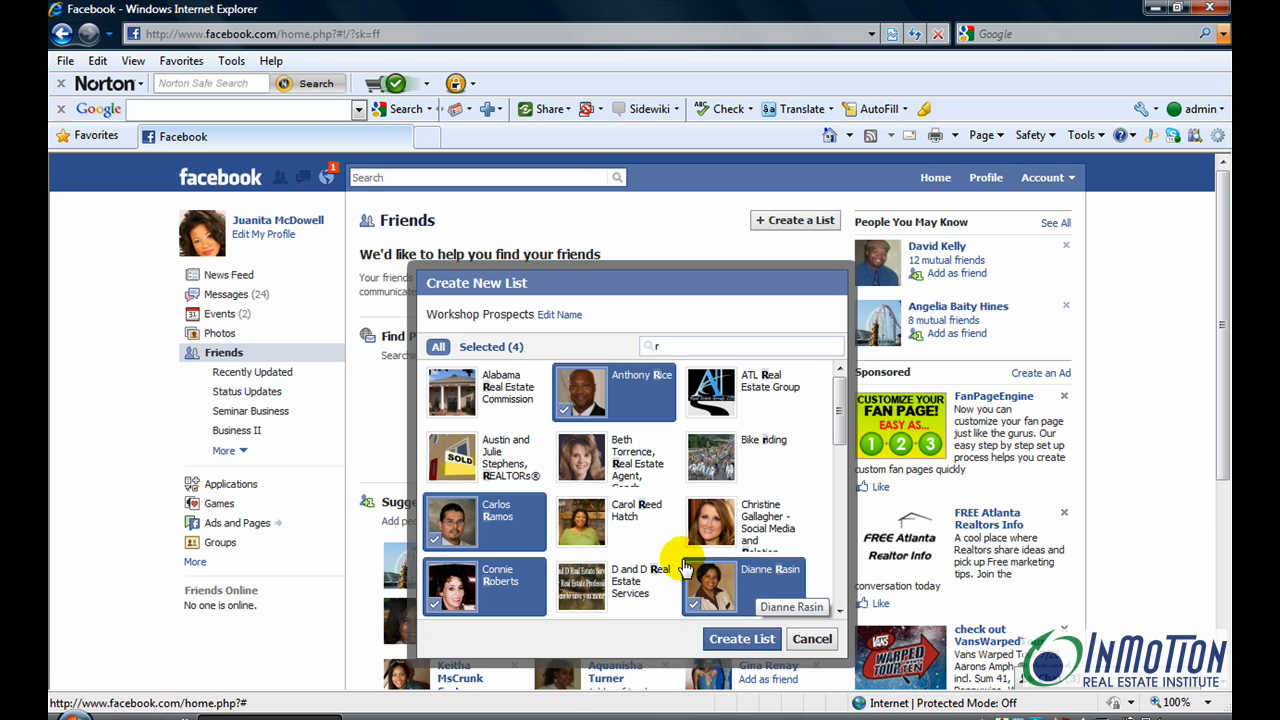
left_click(580, 520)
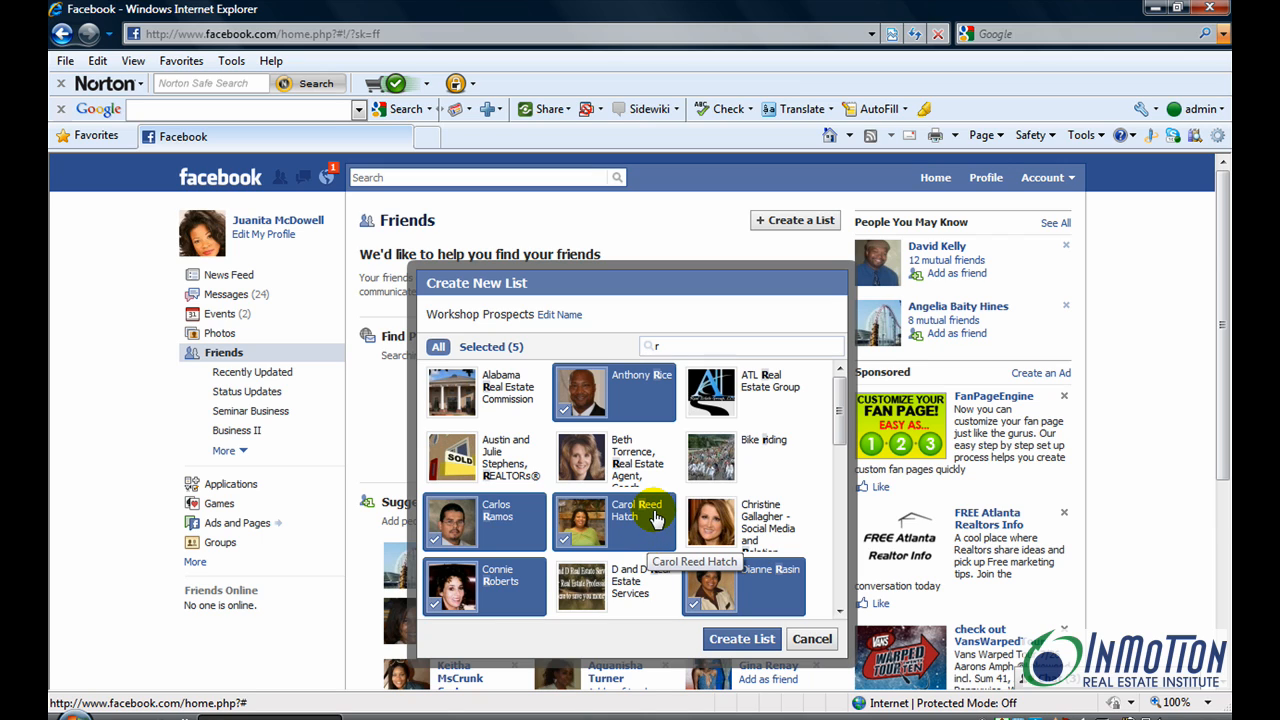
mouse_move(658, 448)
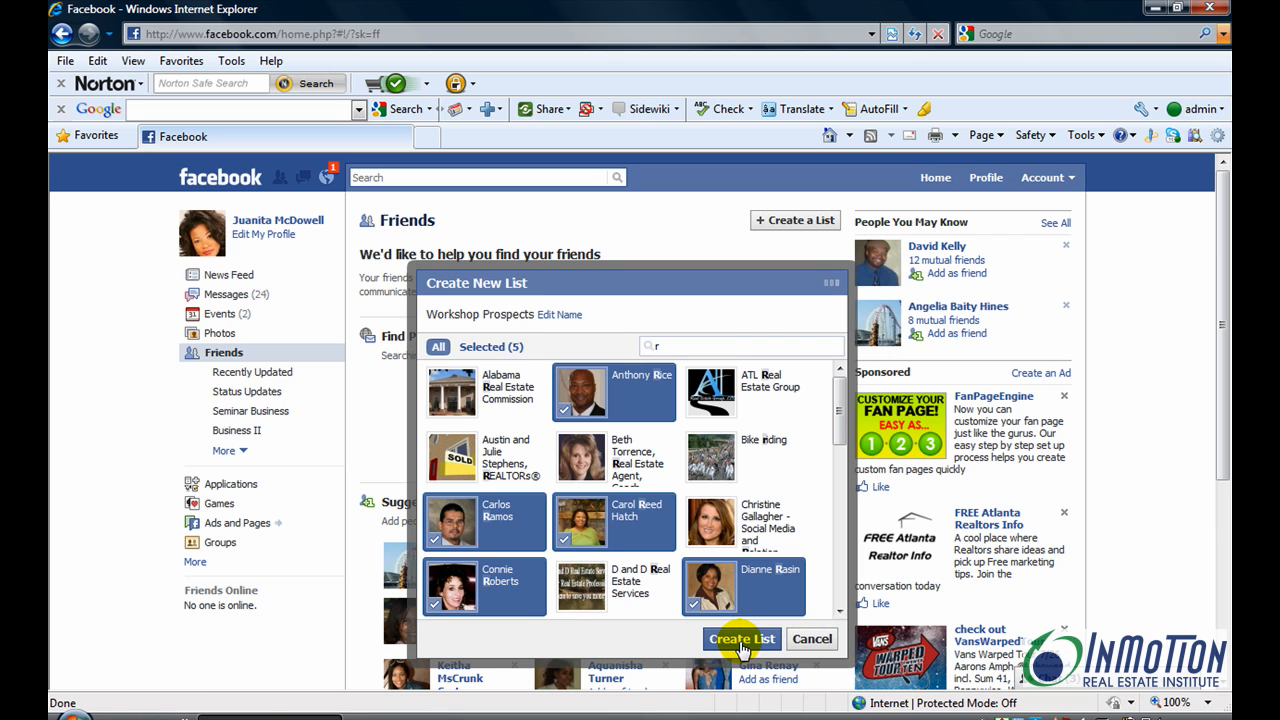
left_click(740, 640)
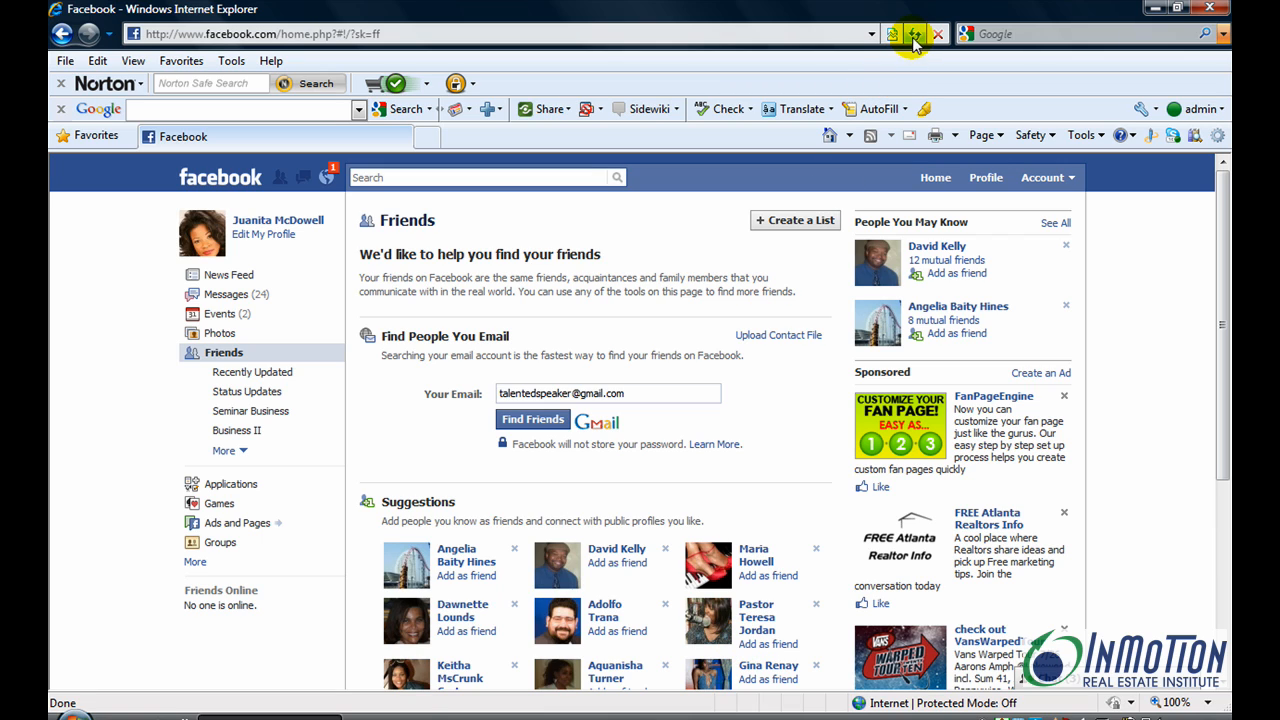
left_click(912, 32)
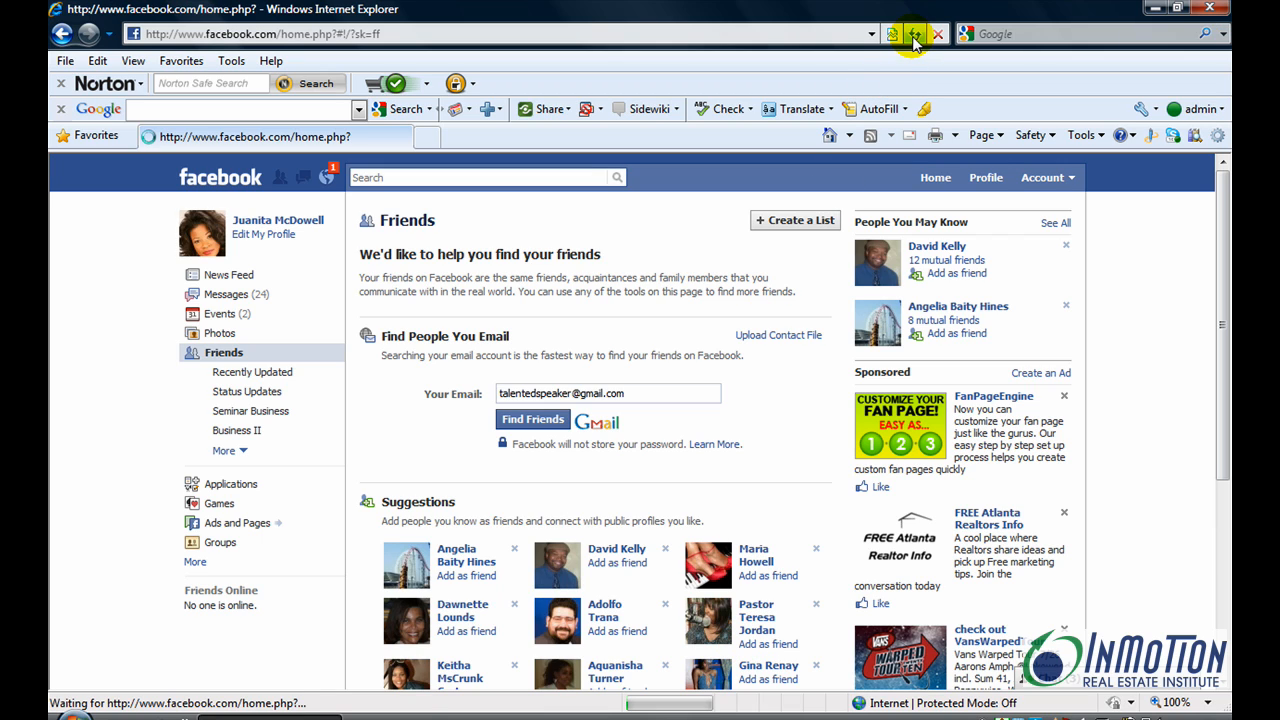
left_click(912, 32)
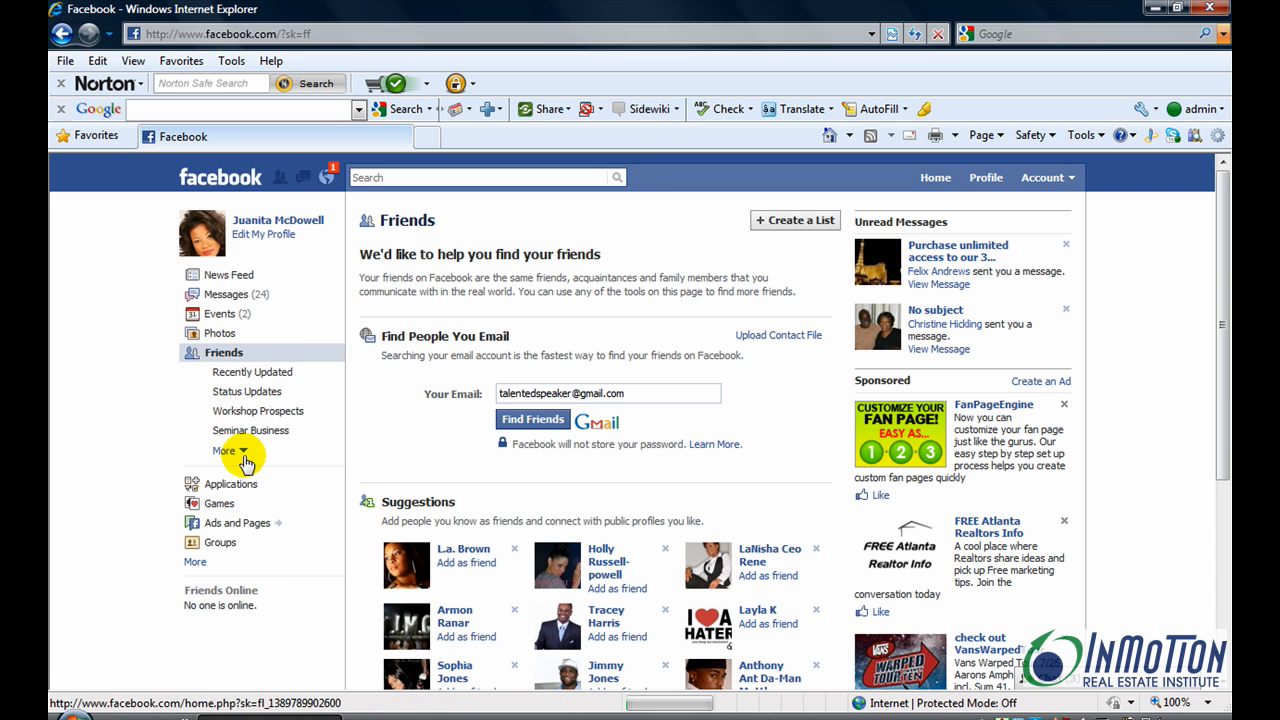
left_click(226, 450)
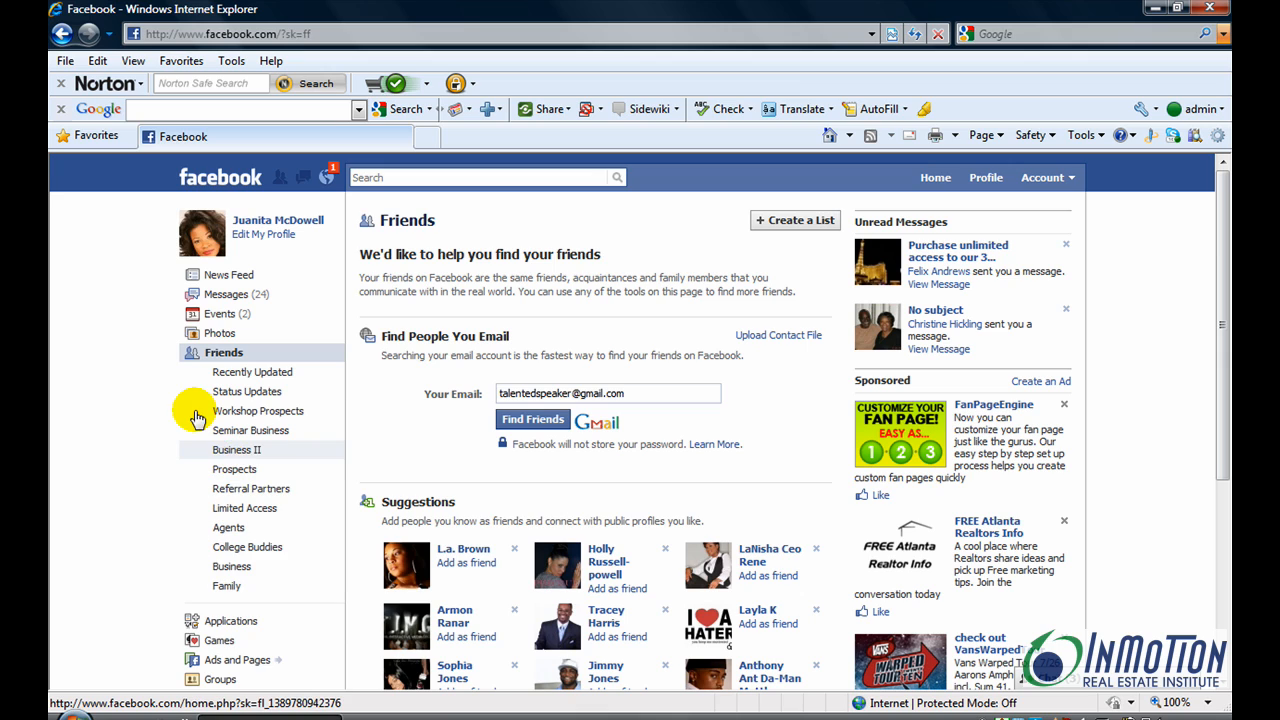
mouse_move(314, 418)
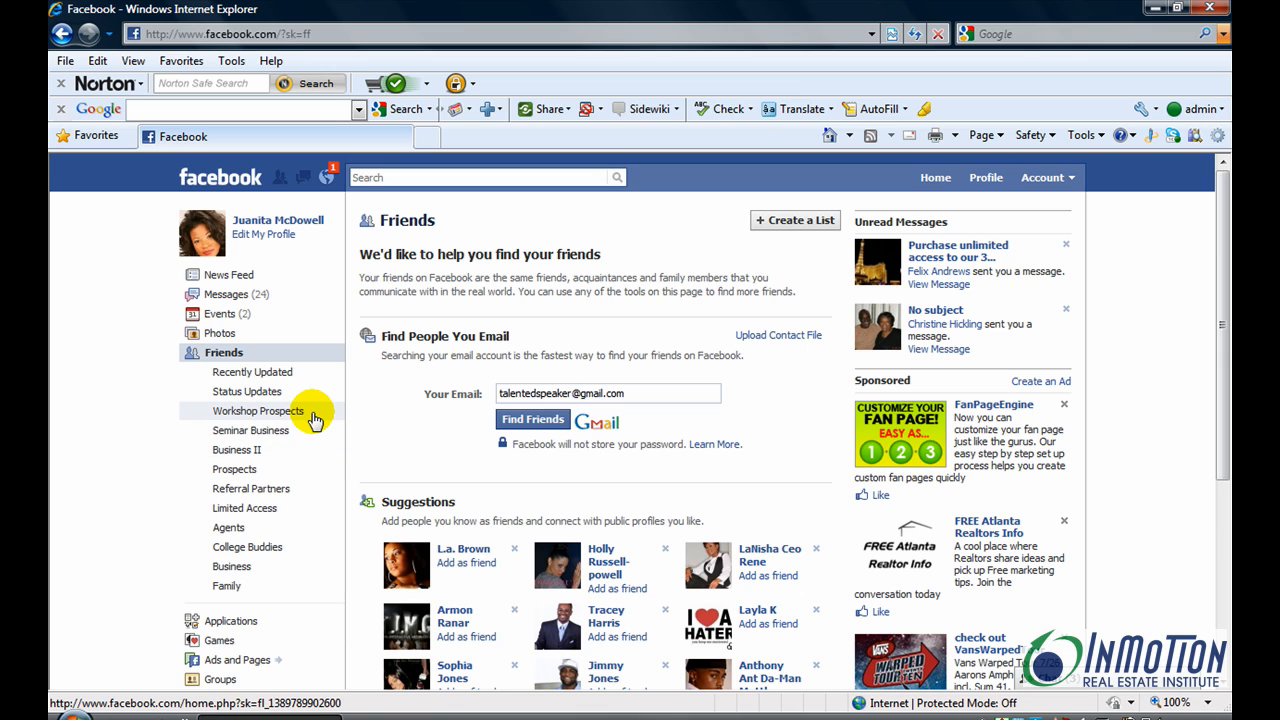
mouse_move(238, 586)
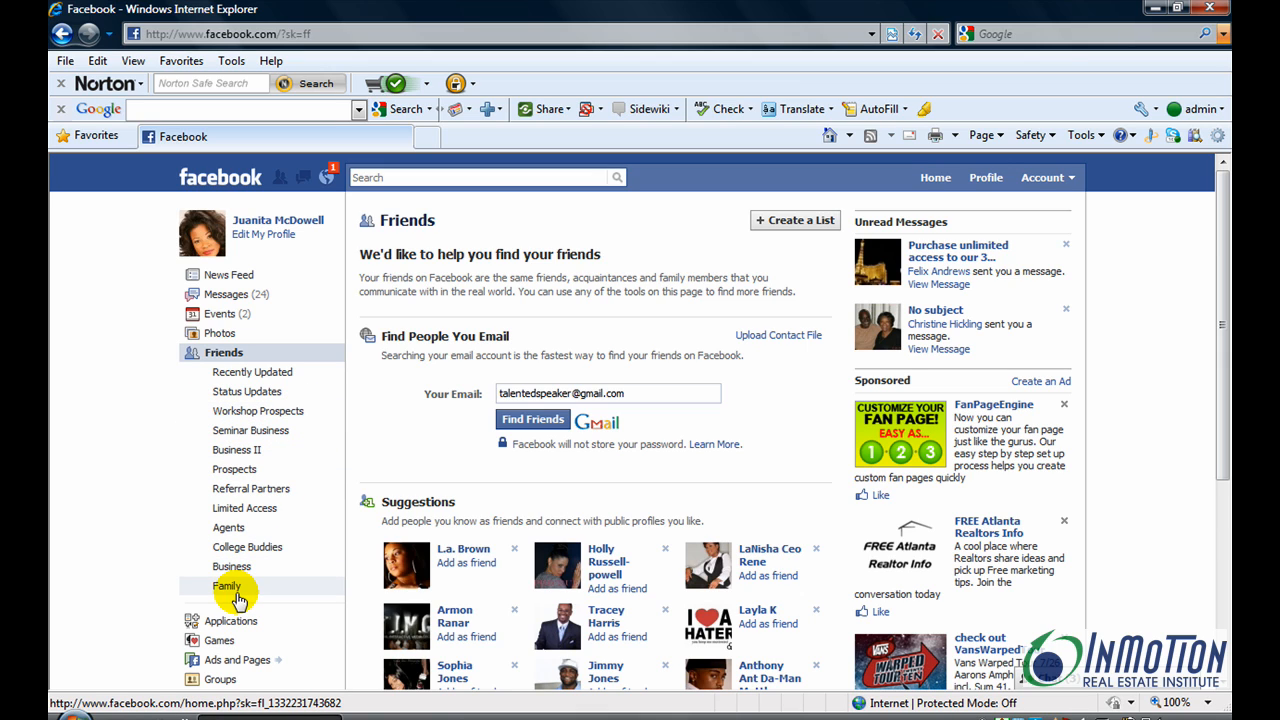
mouse_move(232, 552)
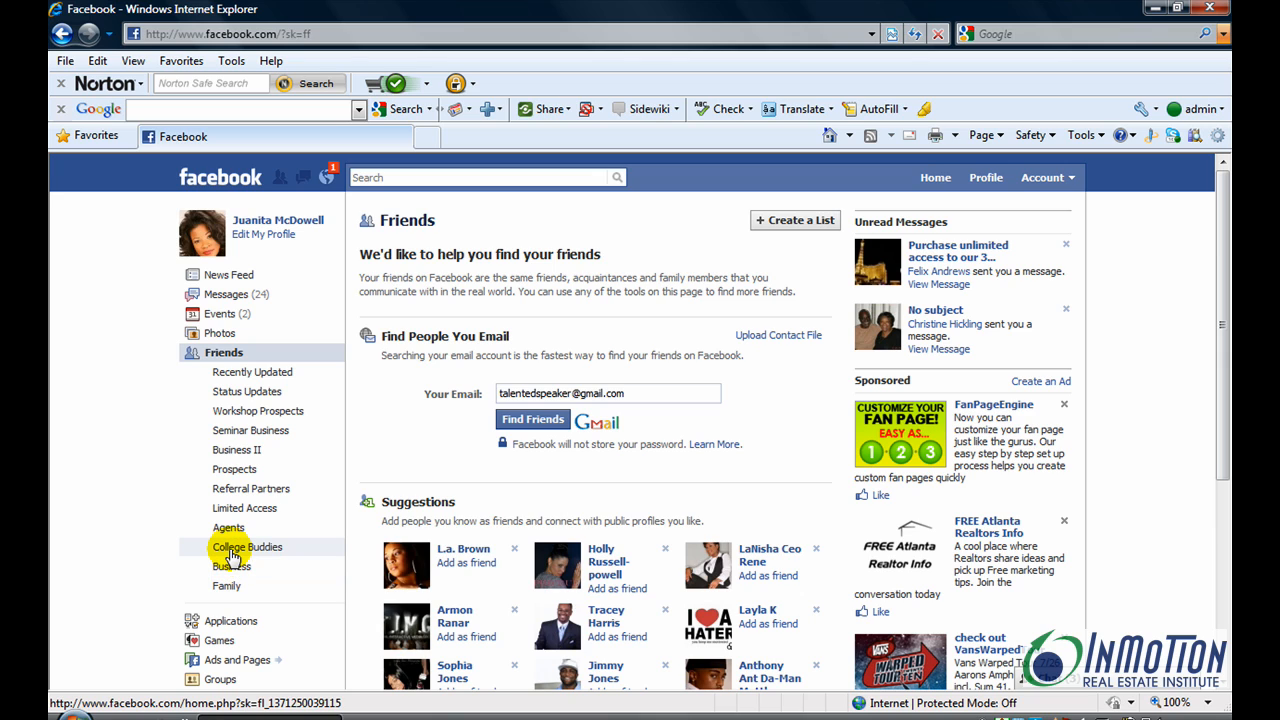
mouse_move(258, 508)
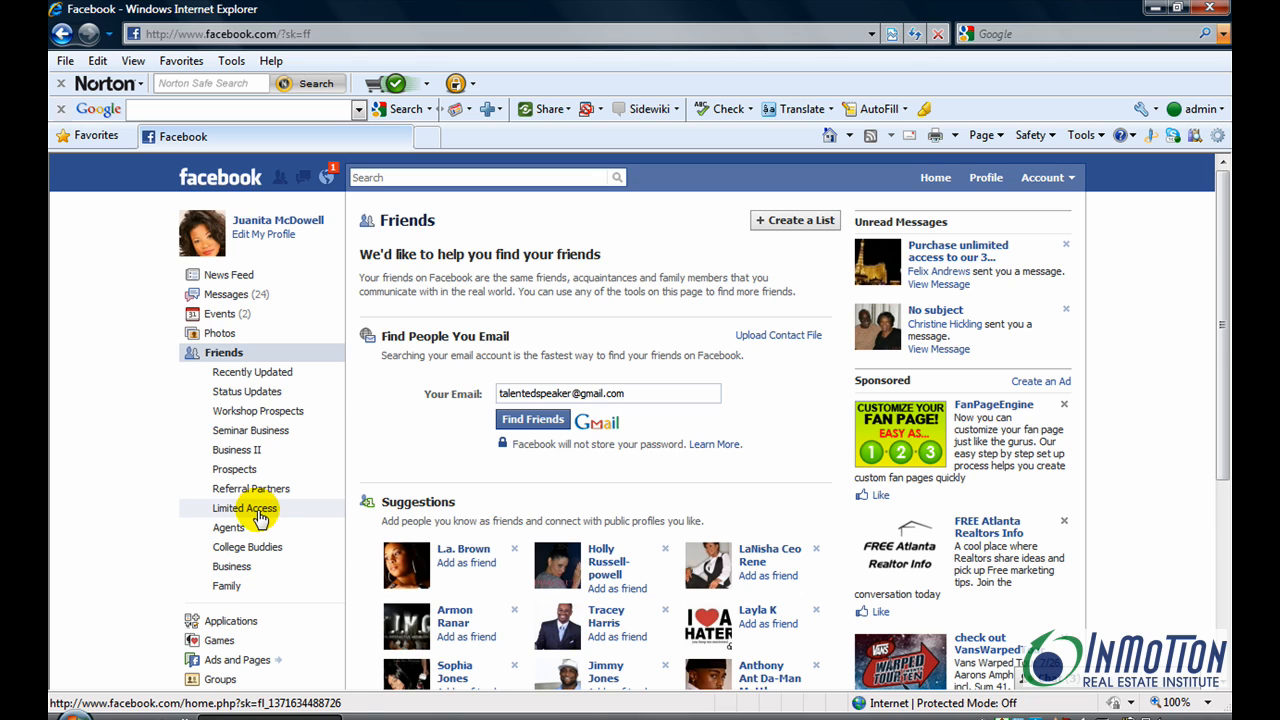
mouse_move(188, 384)
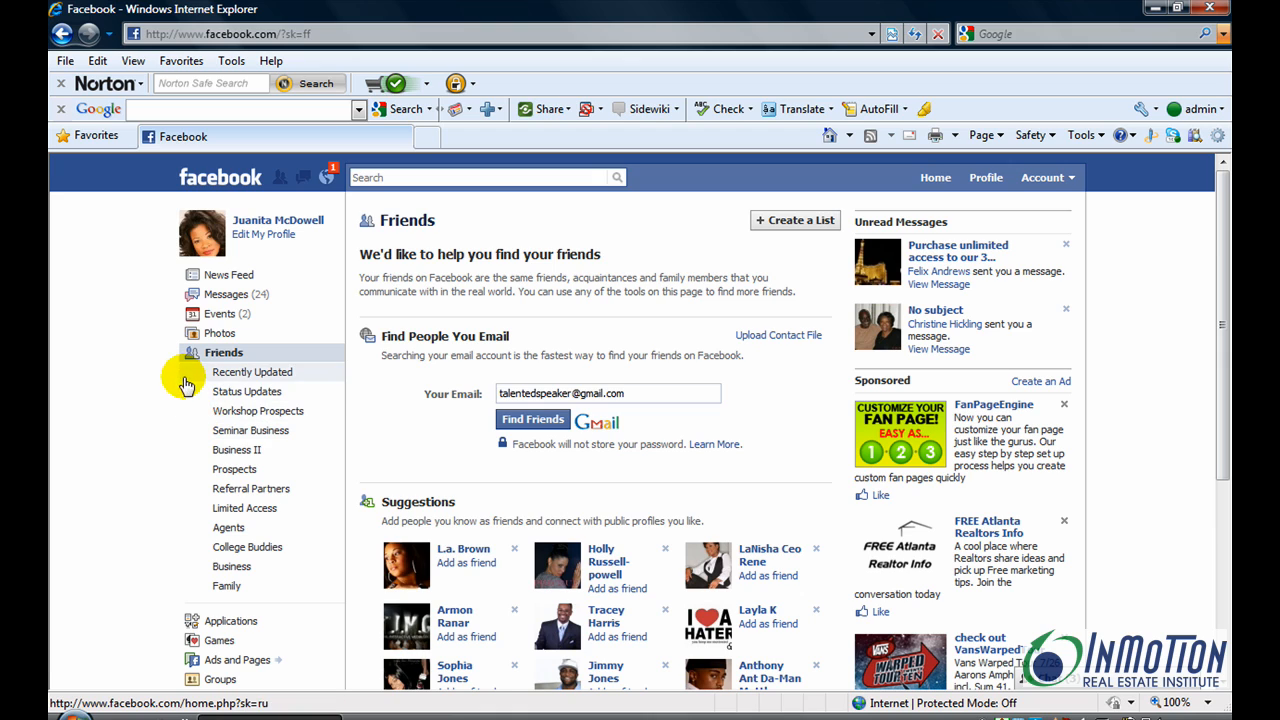
mouse_move(228, 584)
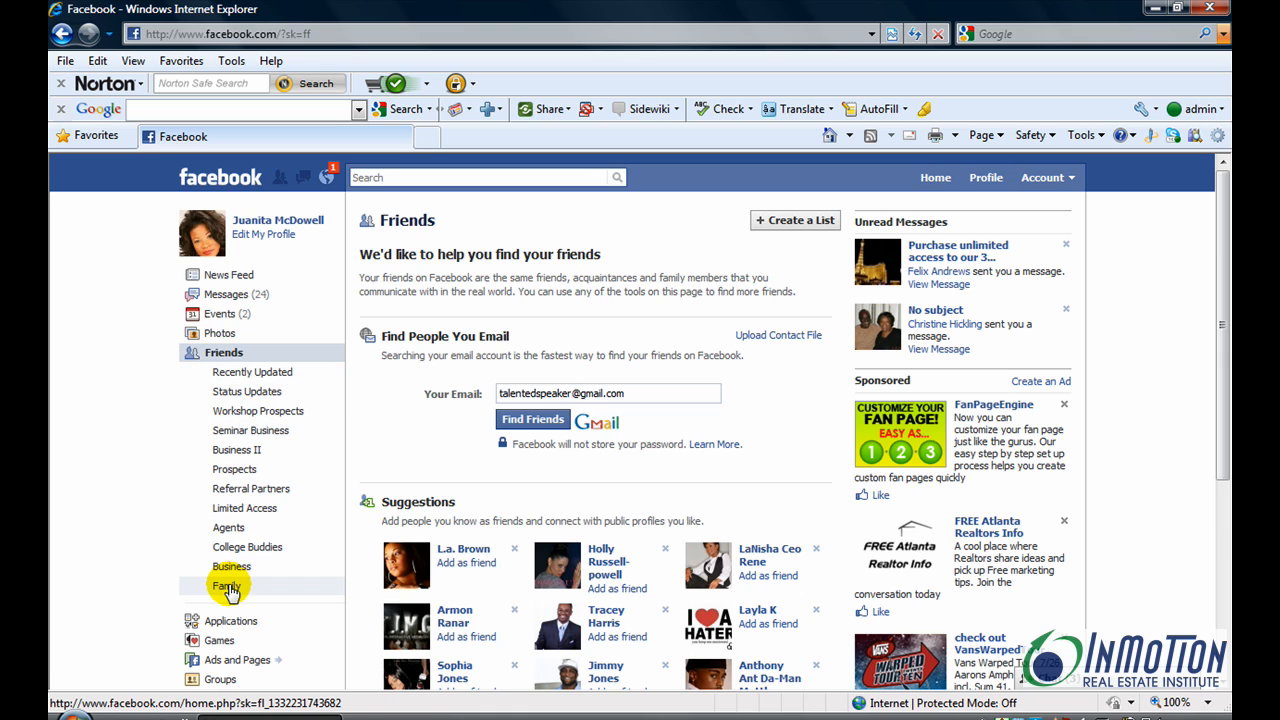
left_click(228, 584)
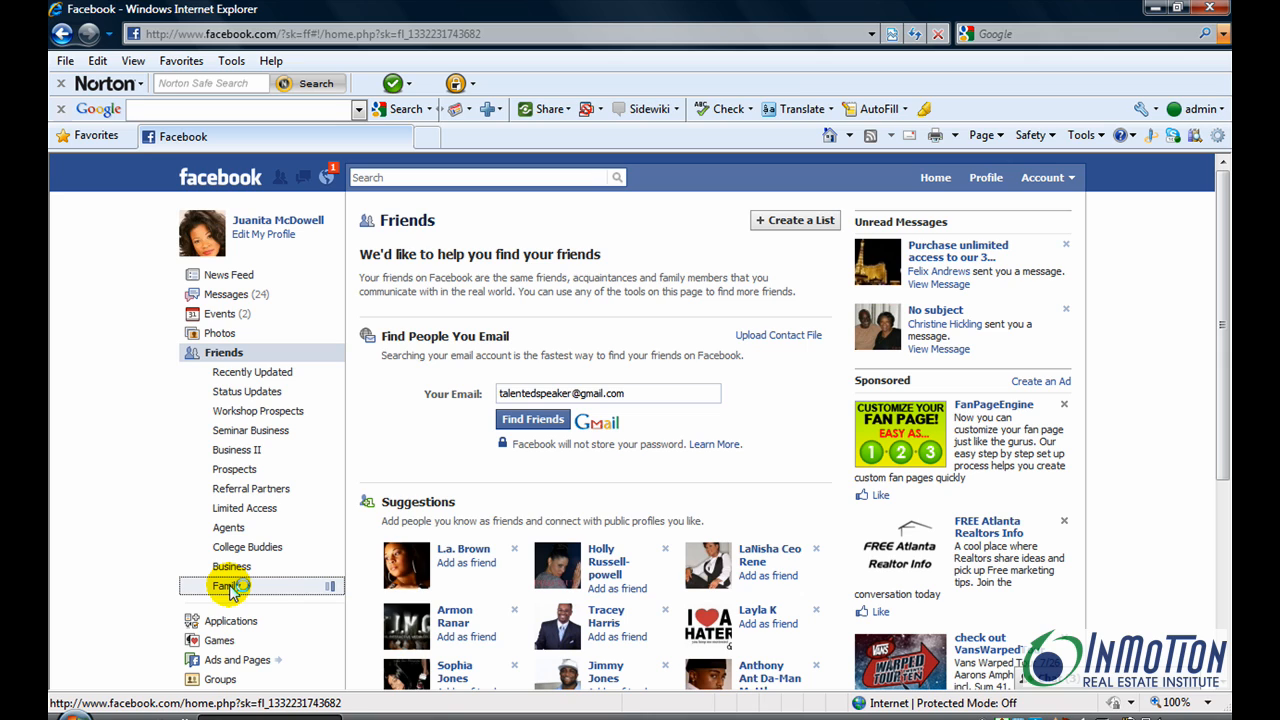
- Open the Family list from the left sidebar to view its members' posts
left_click(228, 584)
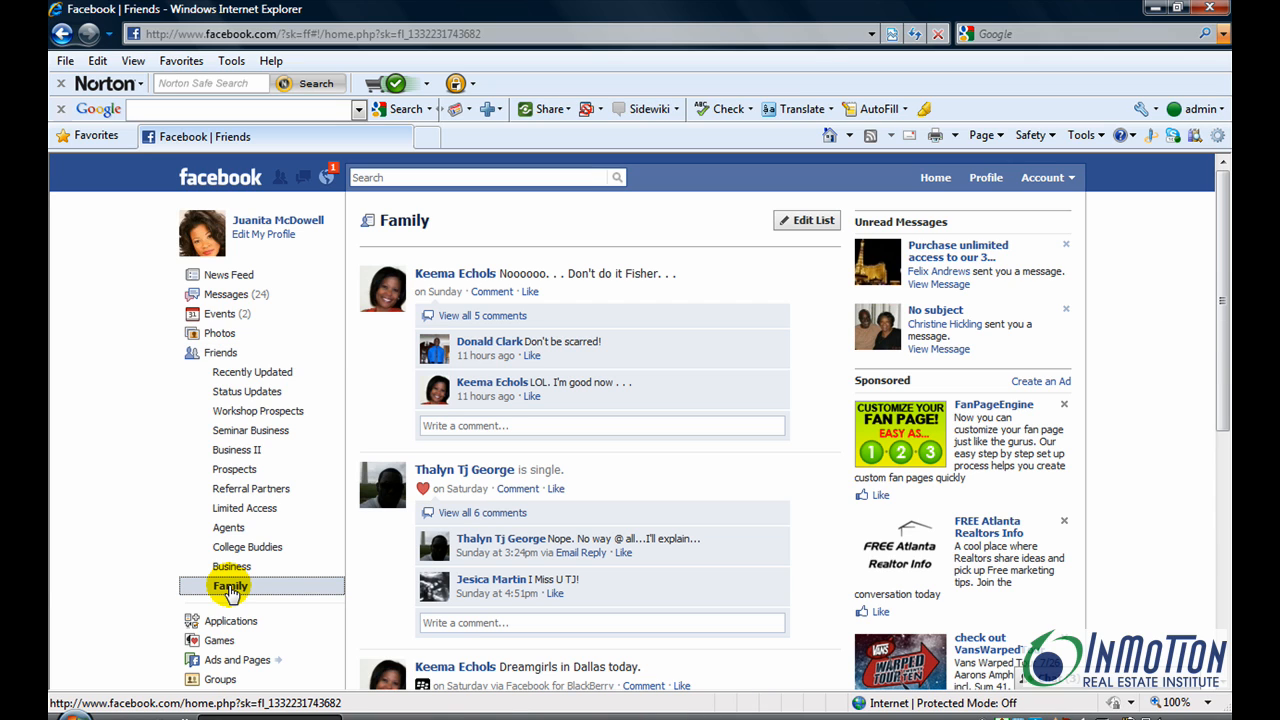
mouse_move(284, 548)
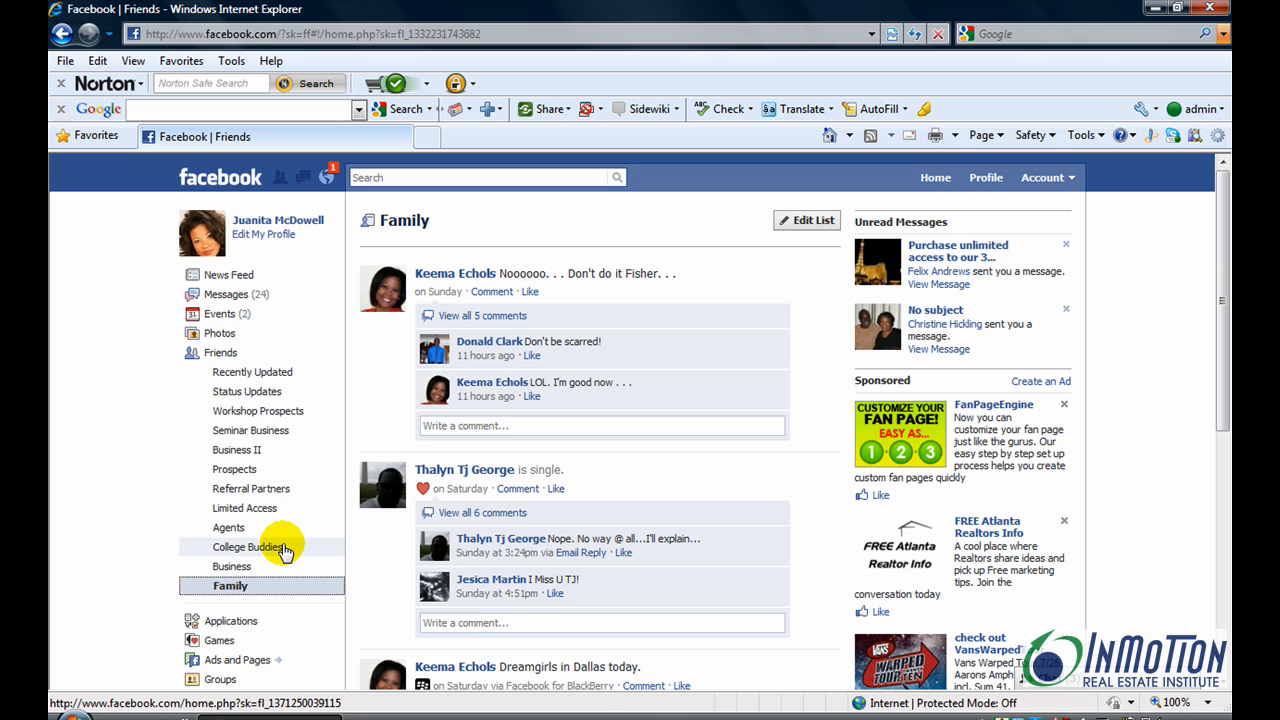
mouse_move(264, 508)
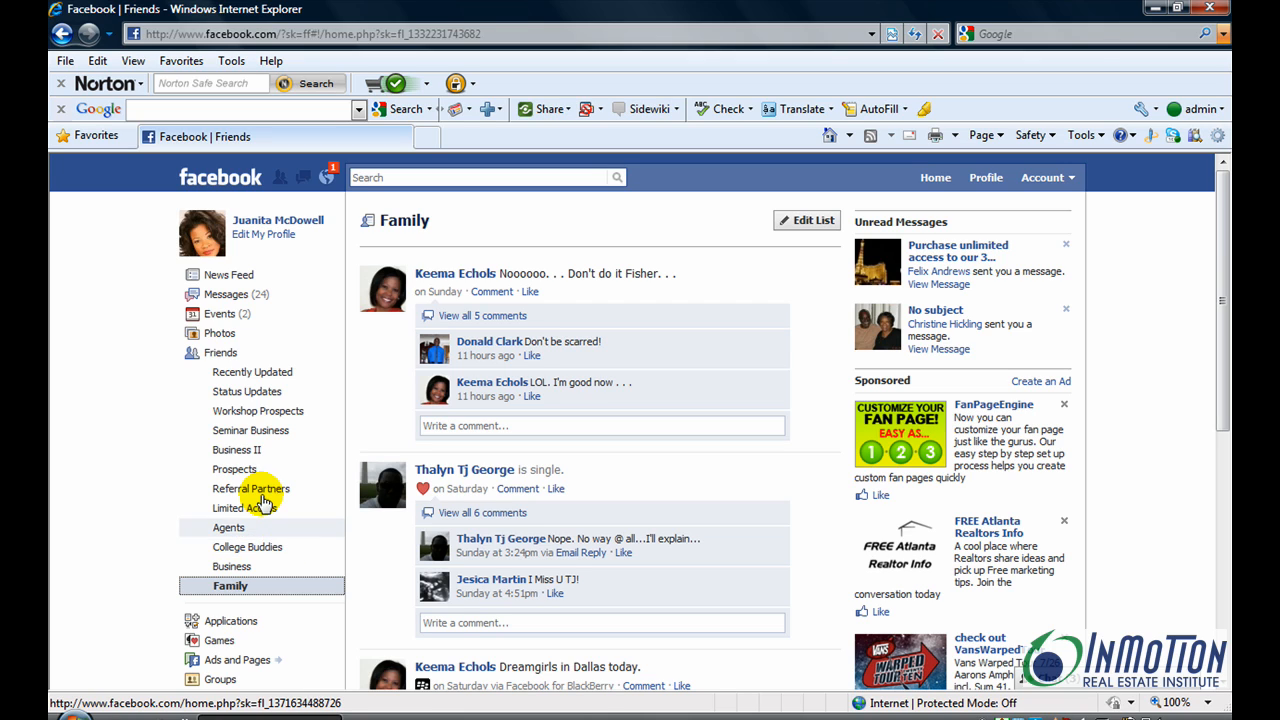
mouse_move(258, 508)
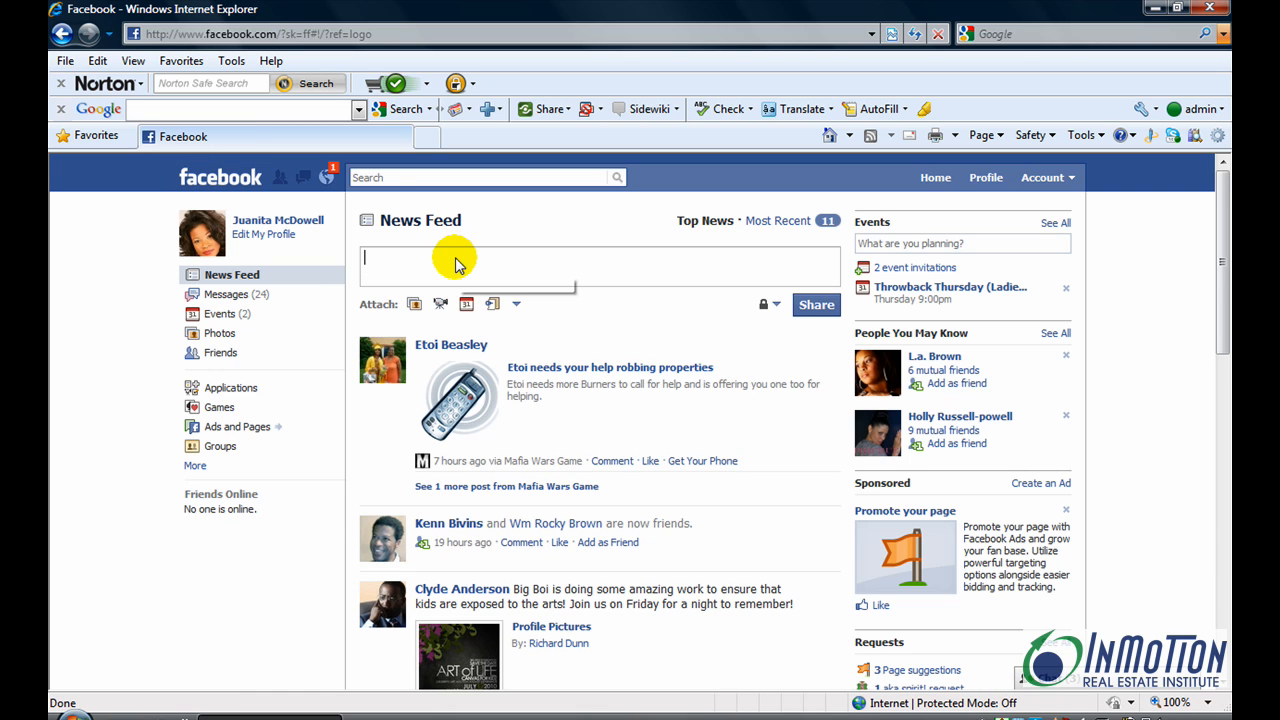
- Draft a status reading 'new post' and bring up its privacy options
type("new")
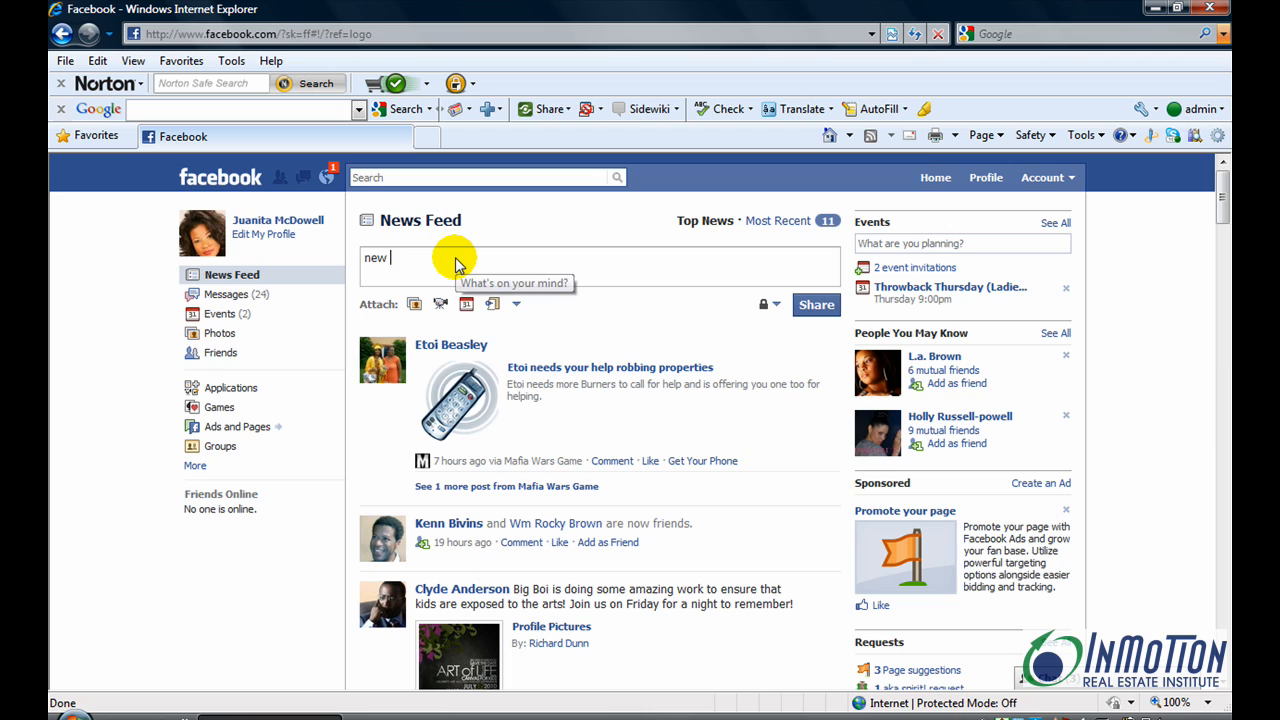
type("post")
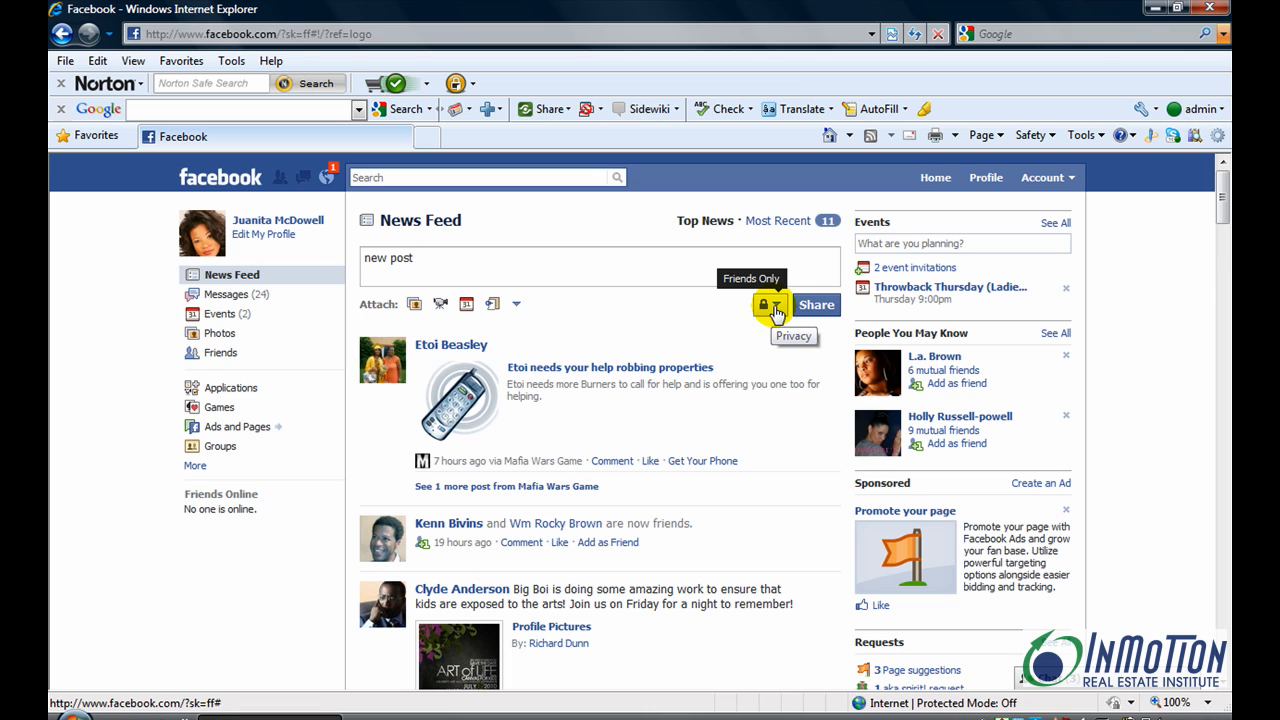
left_click(770, 304)
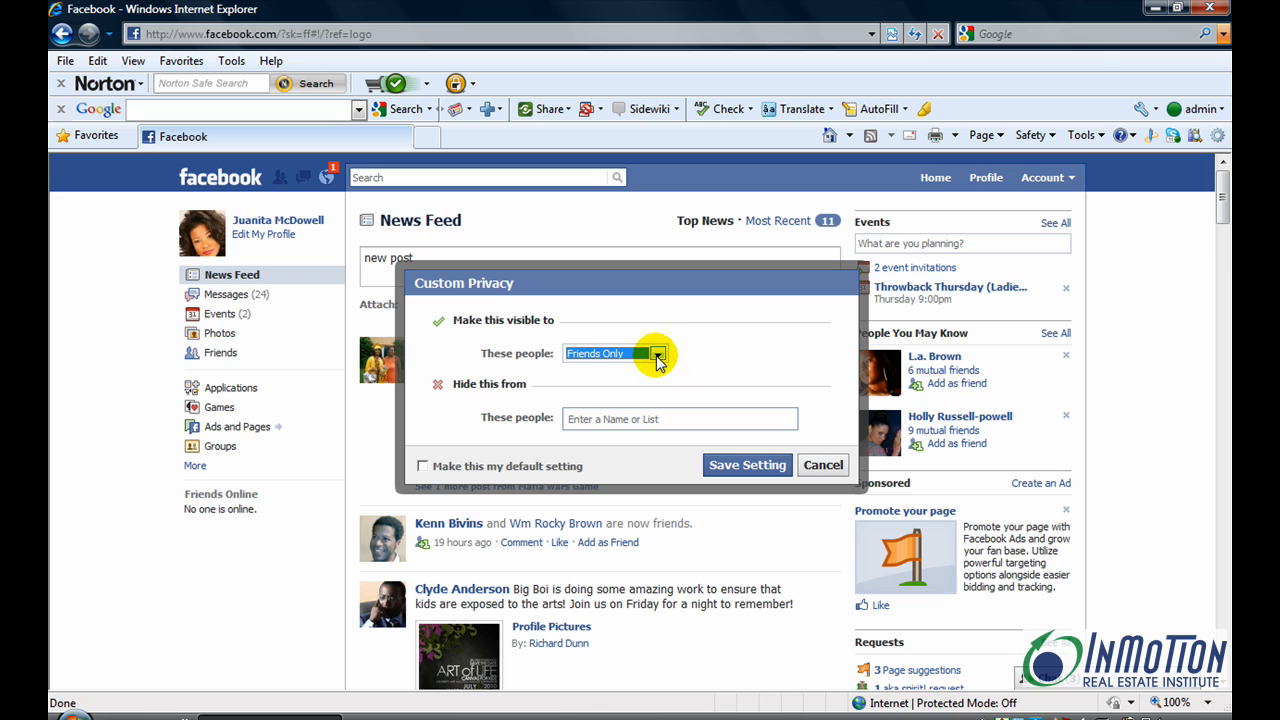
mouse_move(444, 330)
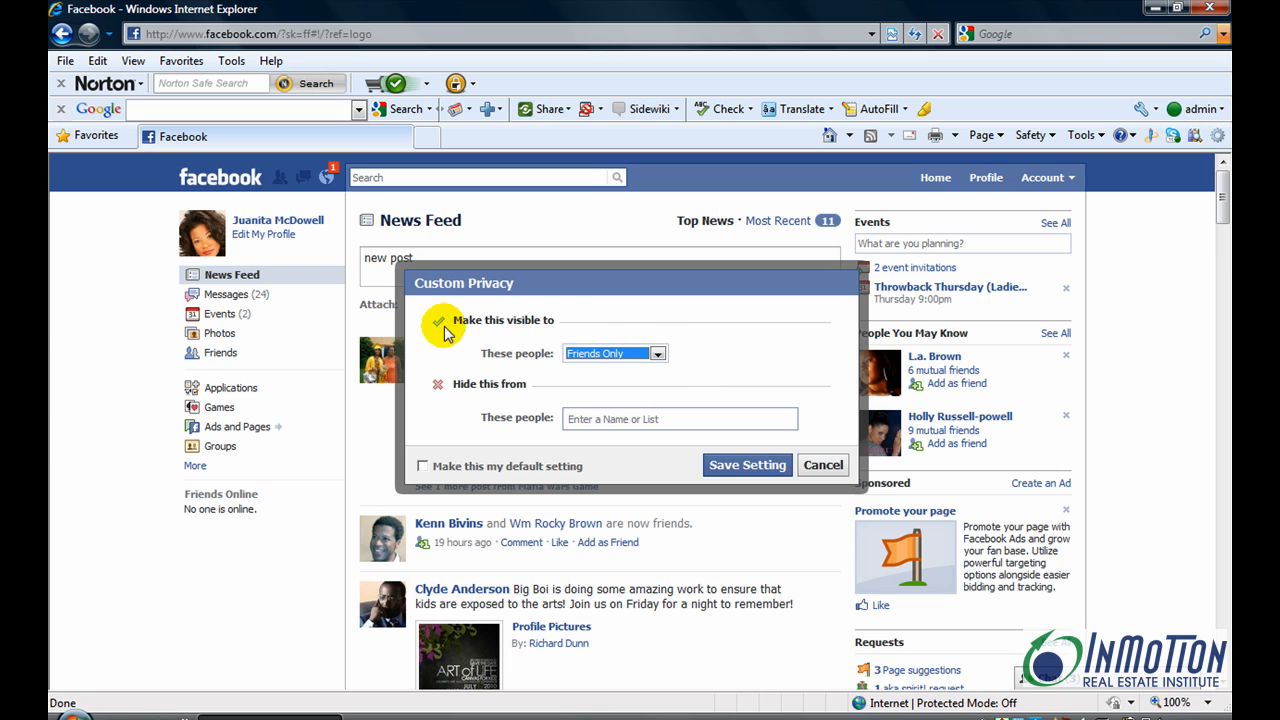
- Set 'These people' to Specific People and choose Workshop Prospects as the audience
left_click(656, 352)
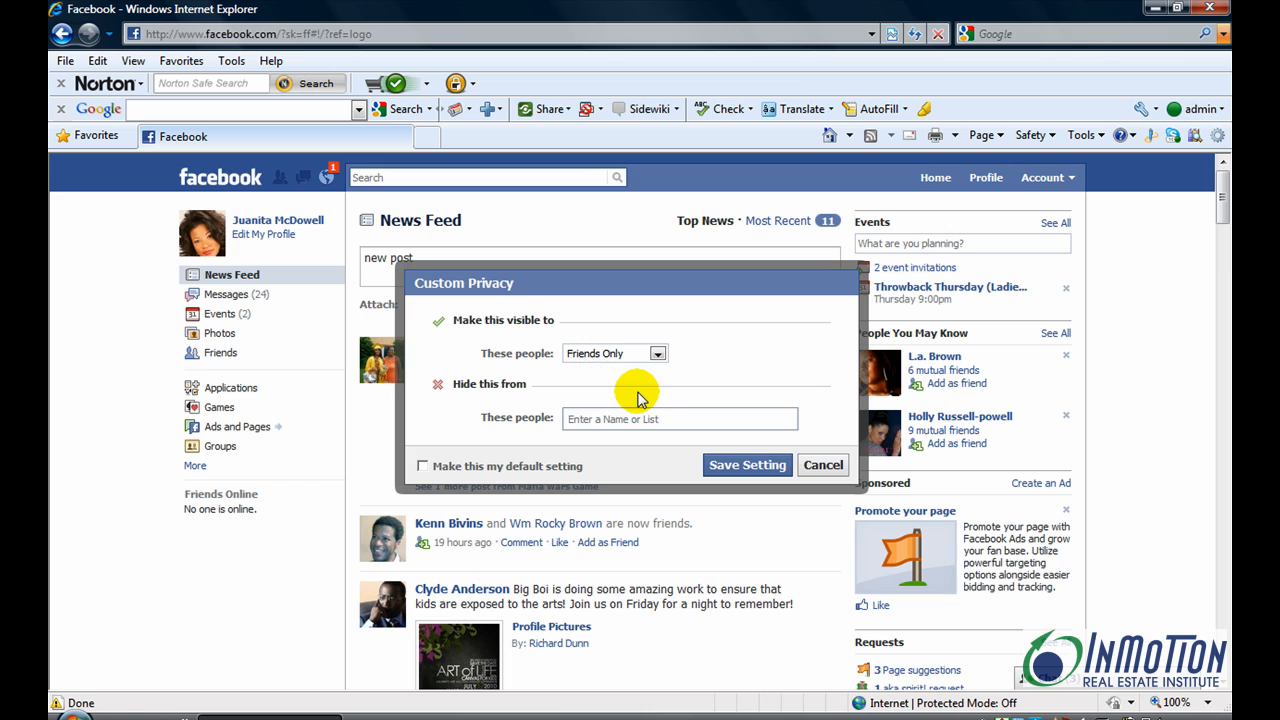
left_click(612, 352)
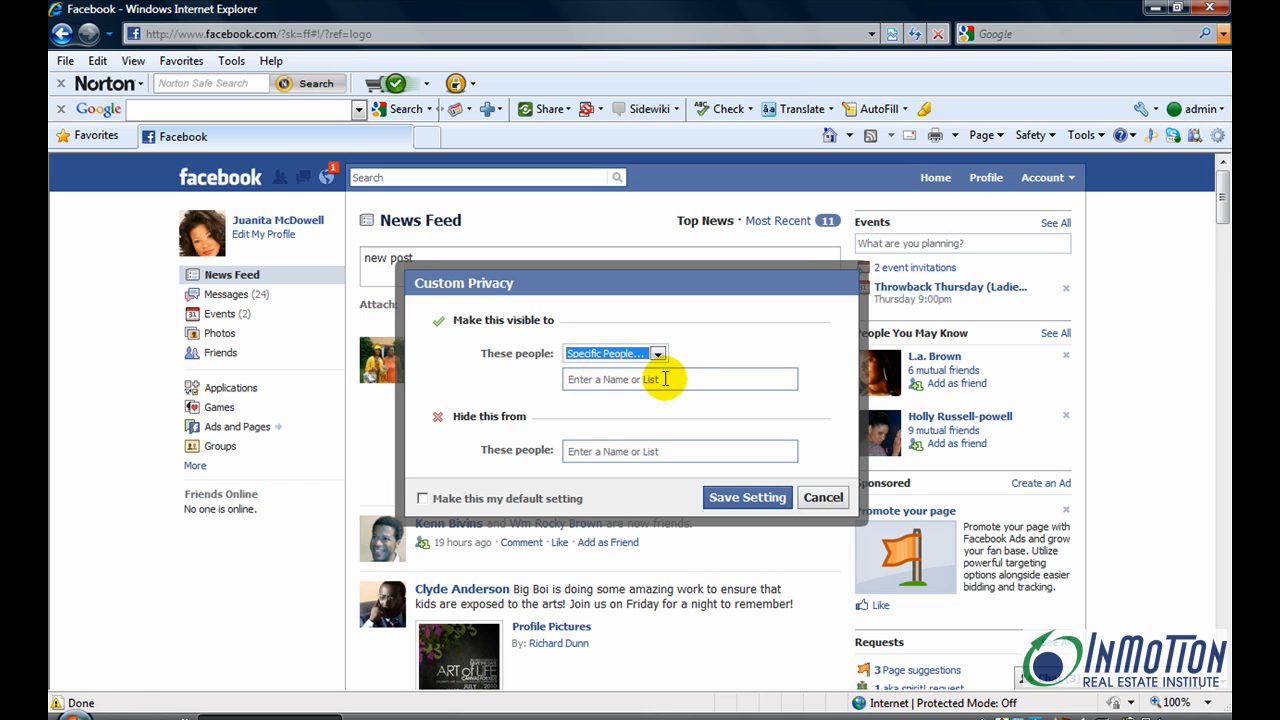
left_click(680, 380)
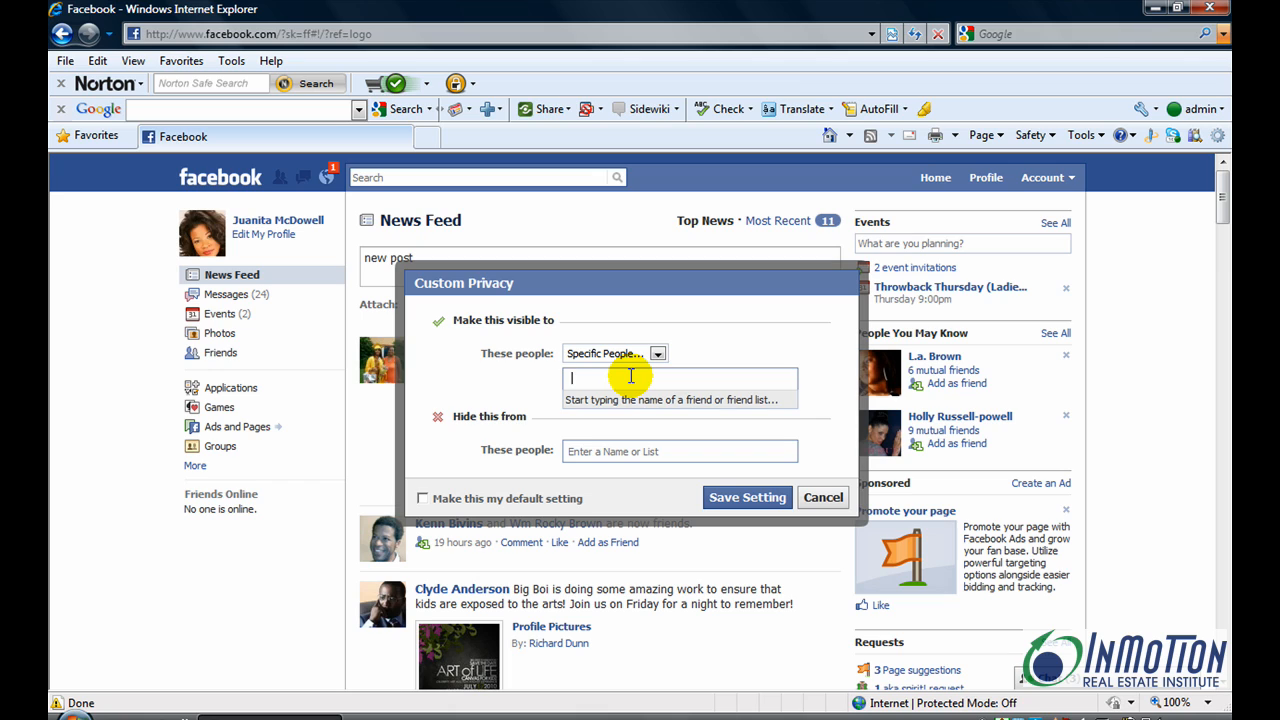
type("wo")
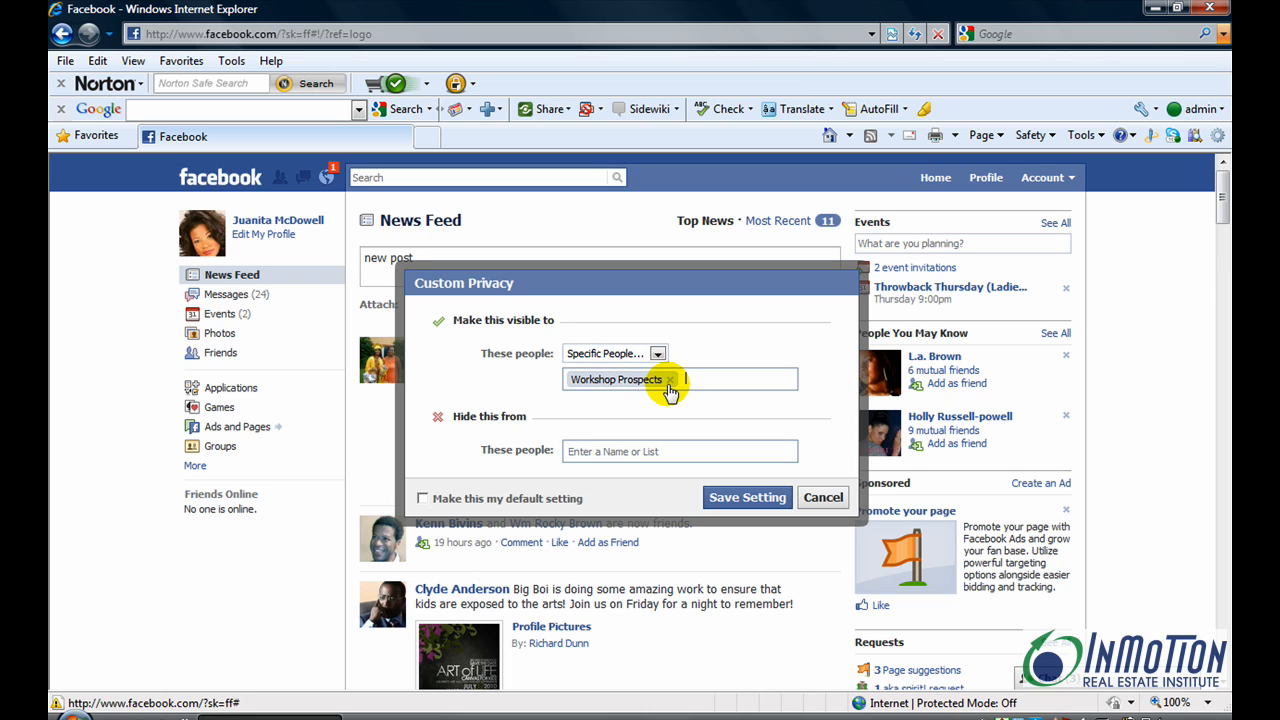
left_click(670, 380)
type("limi")
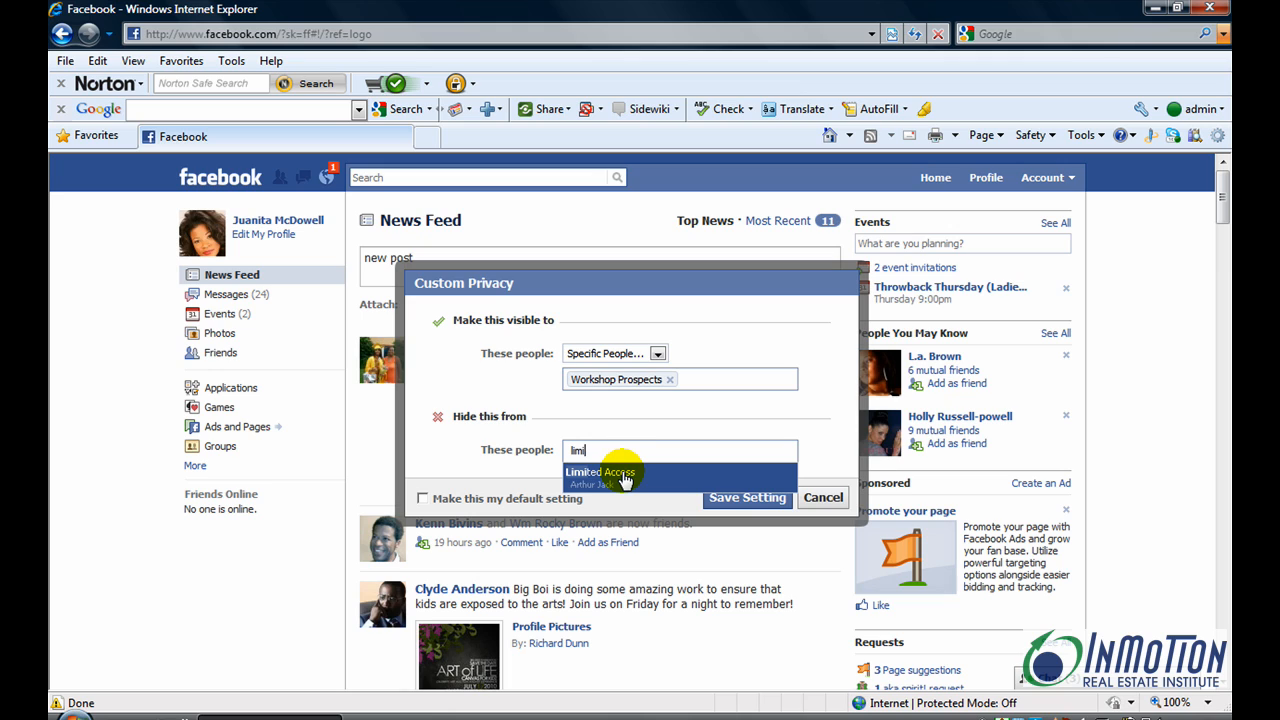
- Select Limited Access as the list the post is hidden from
left_click(600, 472)
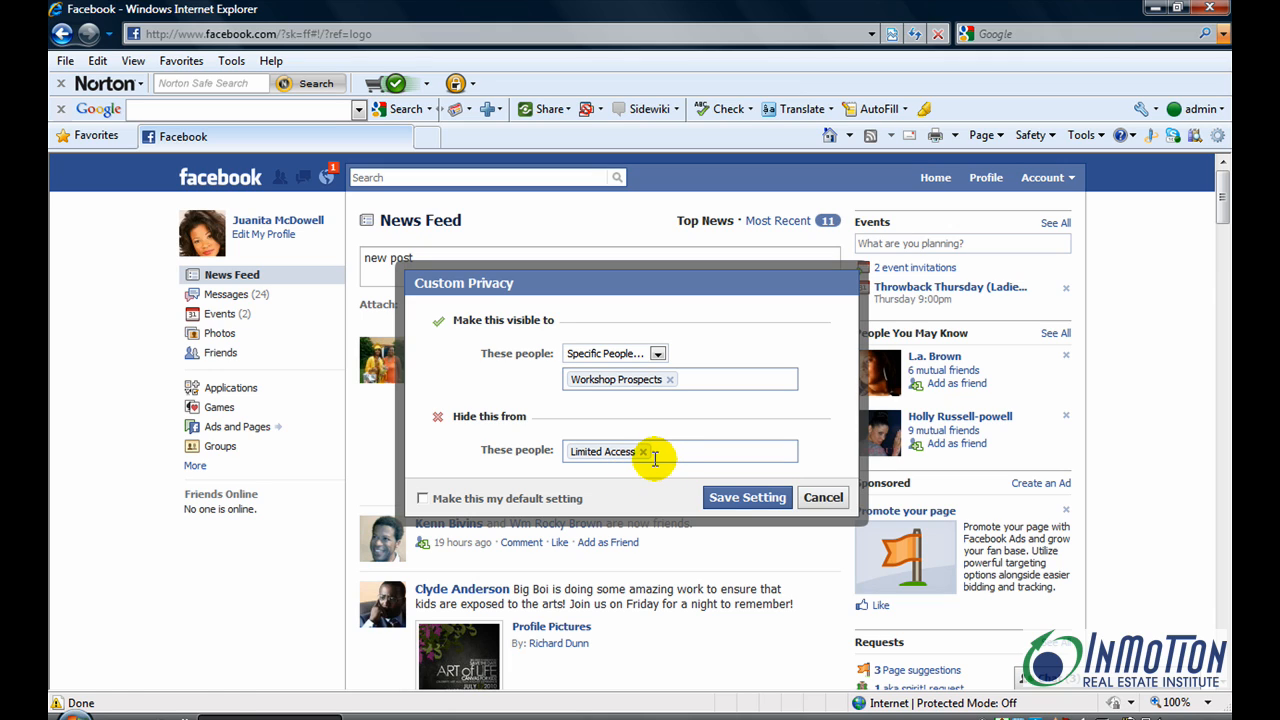